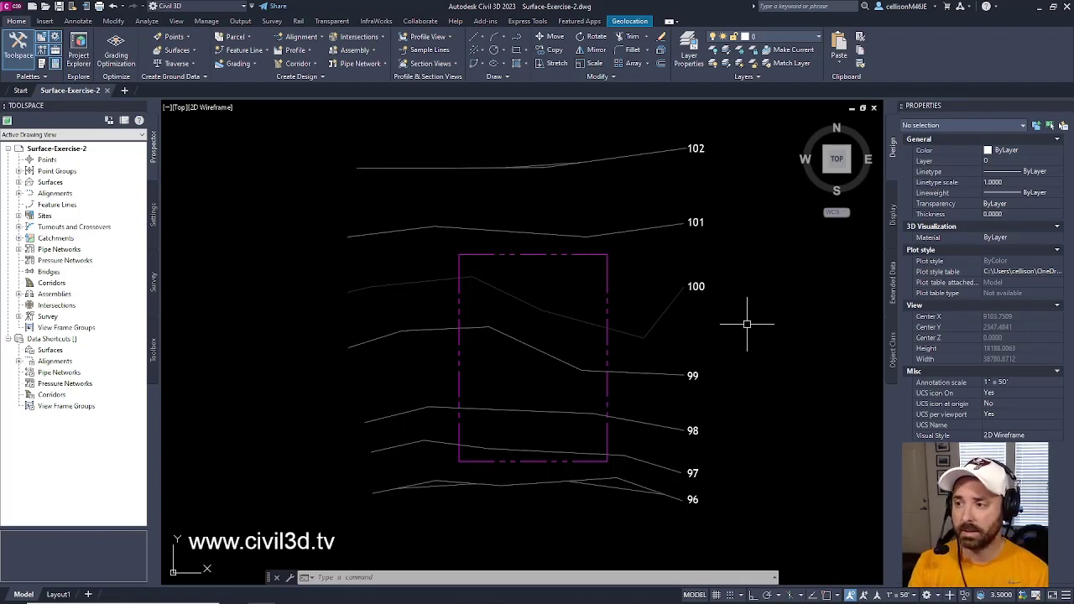
{"action": "mouse_move", "coordinate": [636, 338]}
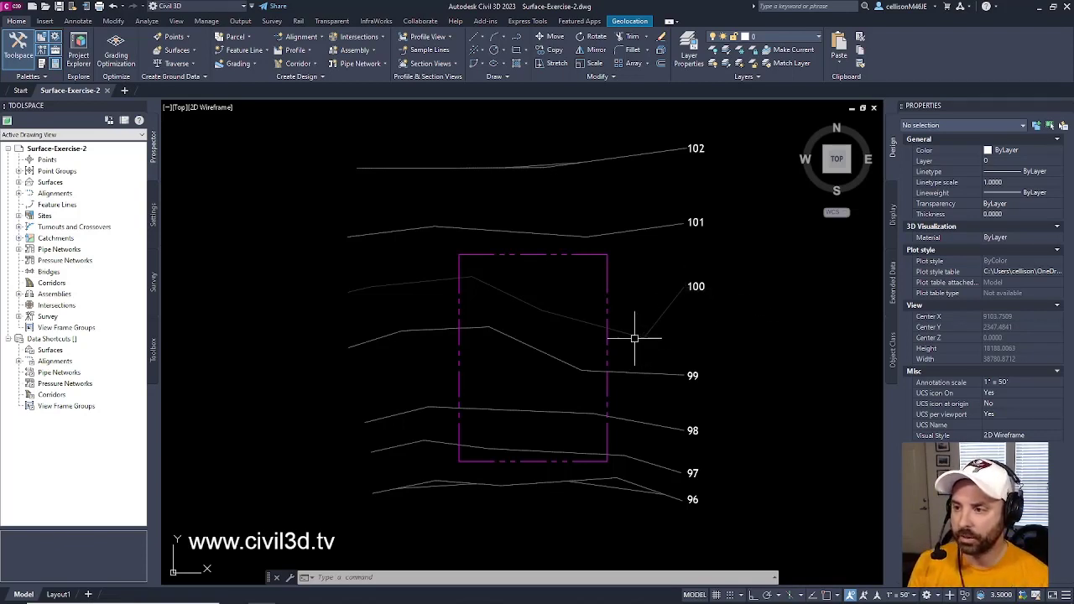
{"action": "mouse_move", "coordinate": [474, 307]}
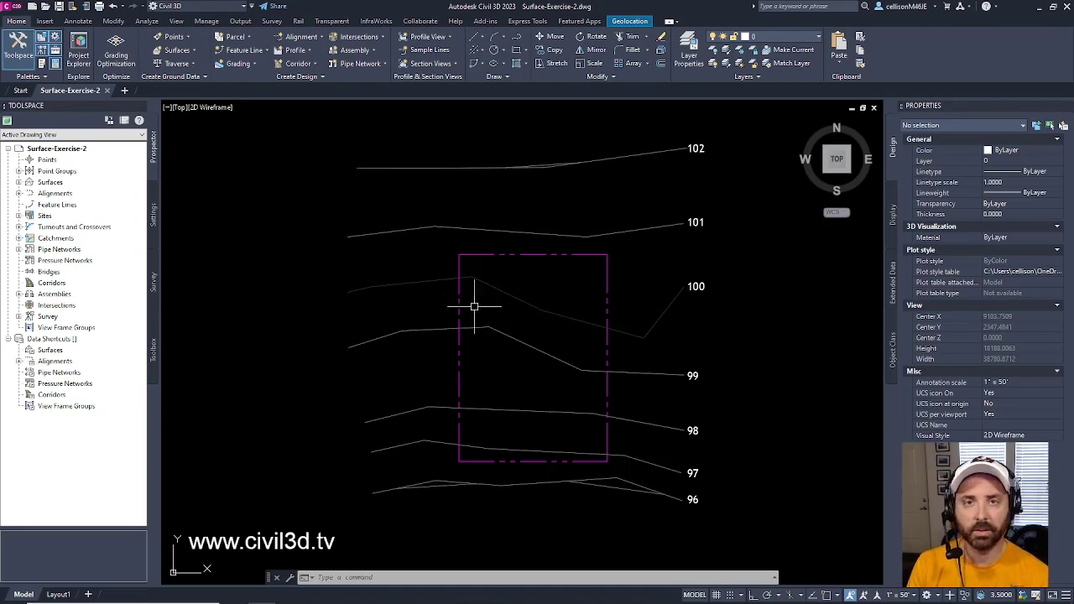
{"action": "mouse_move", "coordinate": [779, 328]}
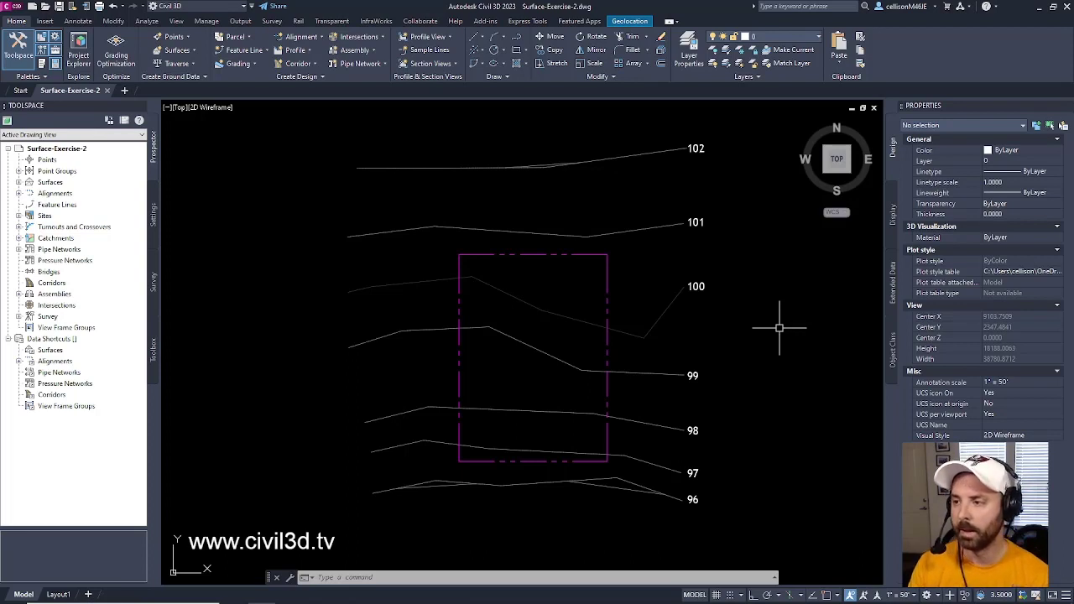
{"action": "mouse_move", "coordinate": [697, 376]}
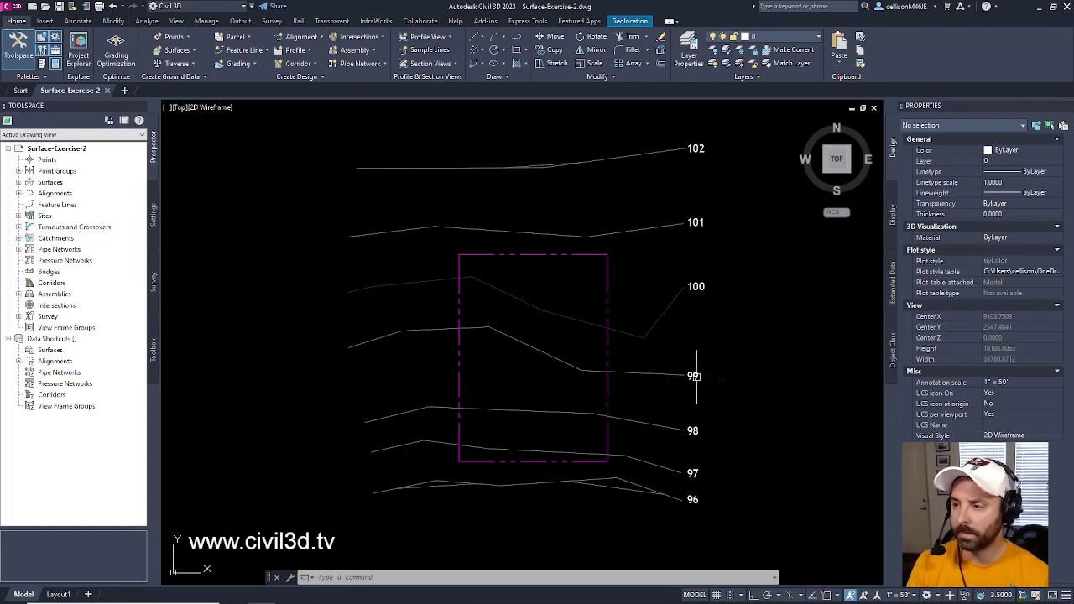
{"action": "mouse_move", "coordinate": [411, 332]}
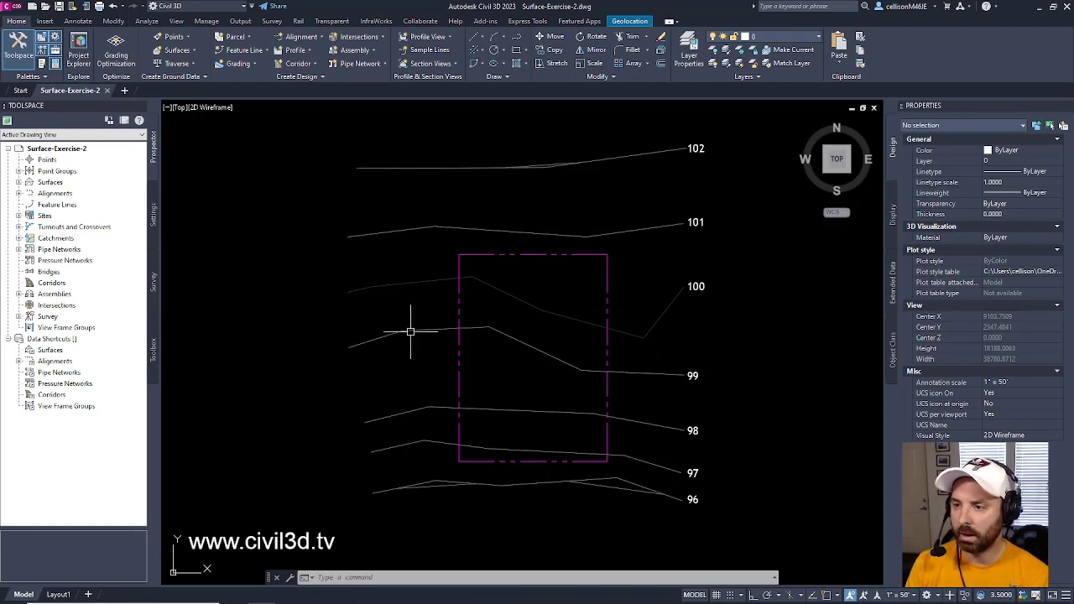
{"action": "mouse_move", "coordinate": [645, 393]}
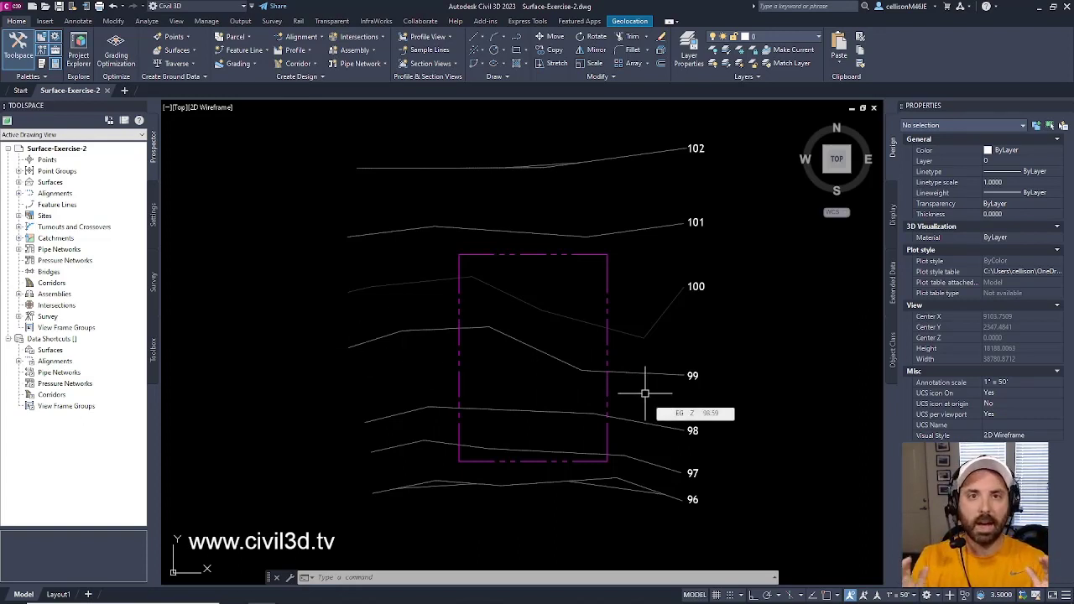
{"action": "mouse_move", "coordinate": [666, 367]}
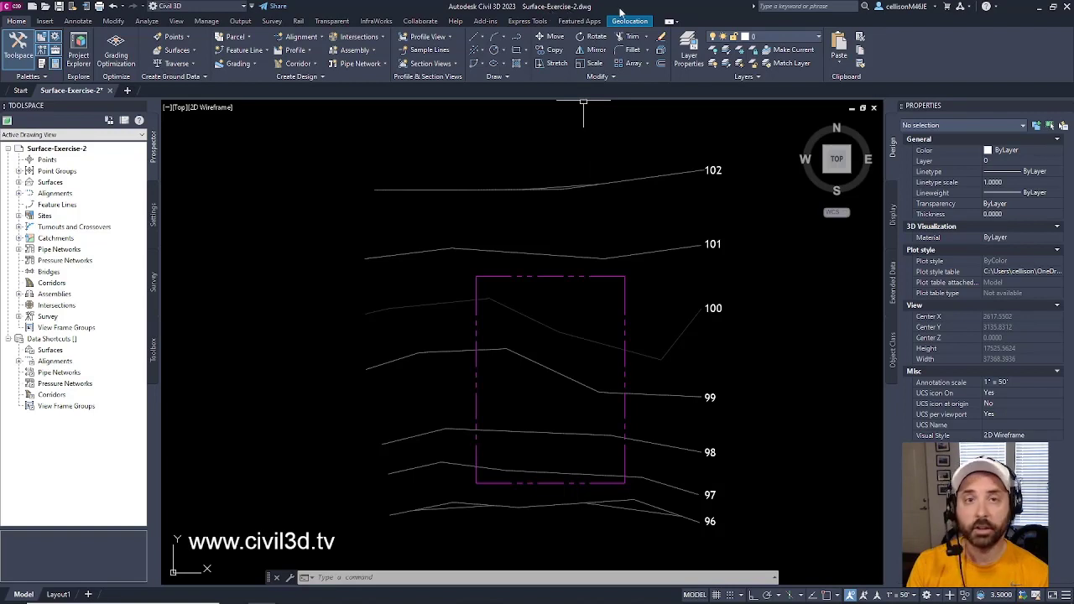
{"action": "mouse_move", "coordinate": [759, 312]}
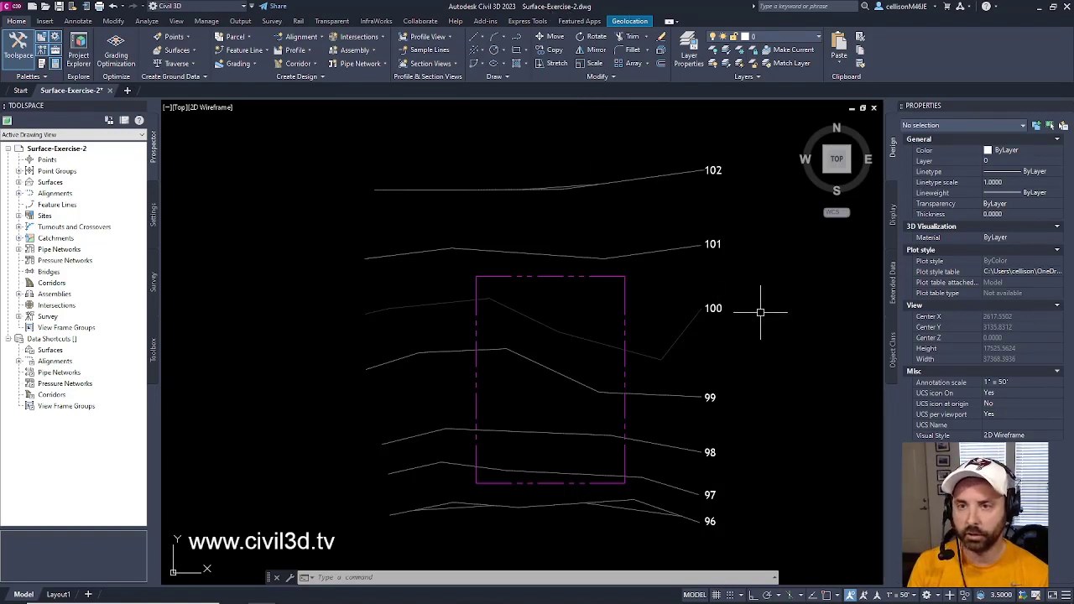
{"action": "mouse_move", "coordinate": [437, 320]}
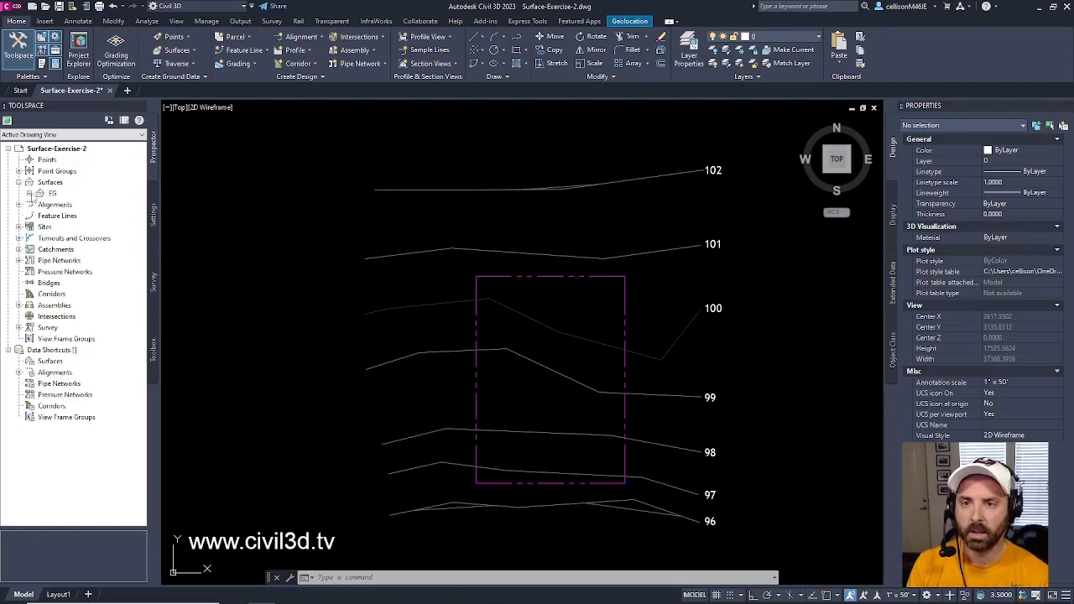
Change the EG surface style from Background Contours to No Display in Surface Properties
{"action": "left_click", "coordinate": [31, 193]}
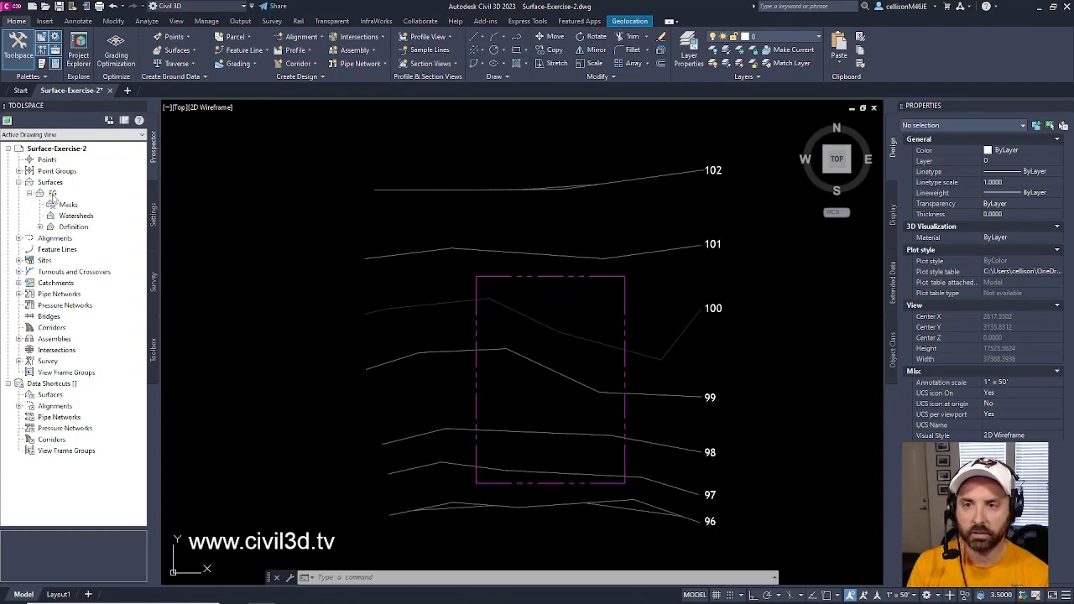
{"action": "right_click", "coordinate": [53, 193]}
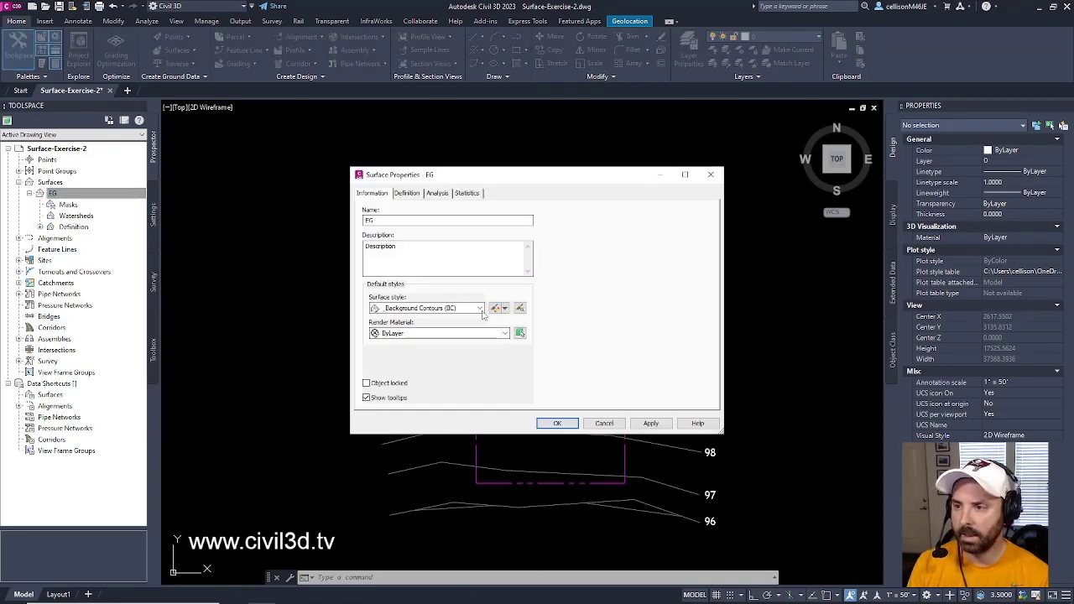
{"action": "left_click", "coordinate": [481, 308]}
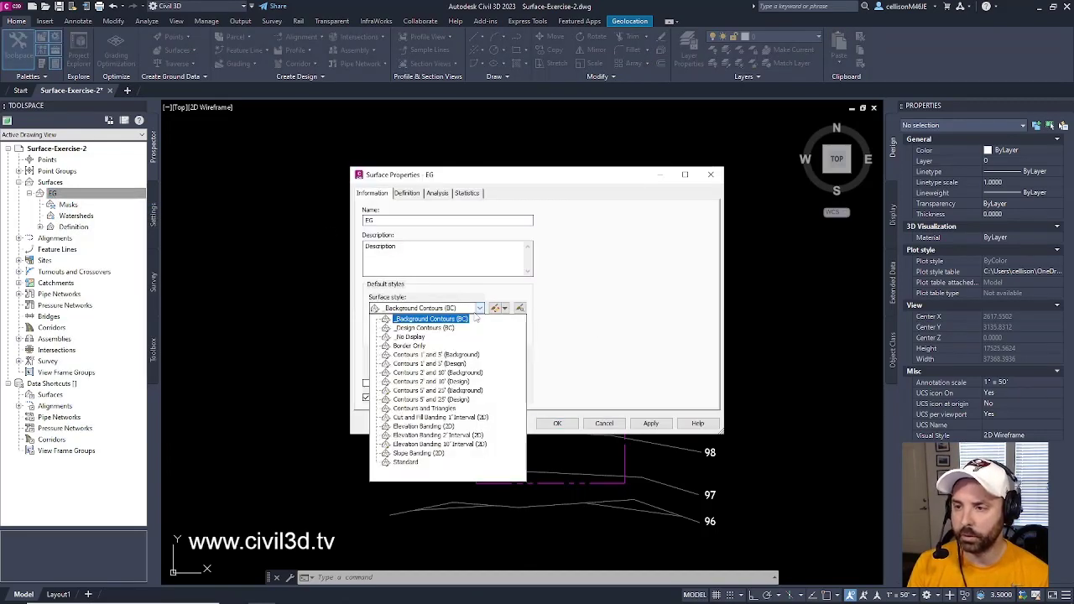
{"action": "left_click", "coordinate": [411, 336]}
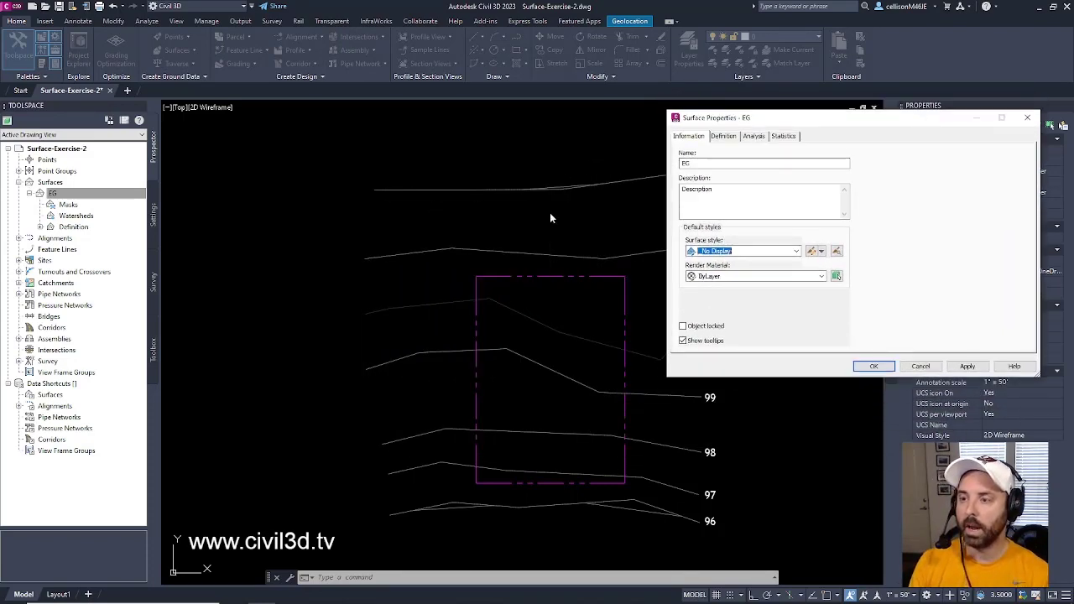
{"action": "mouse_move", "coordinate": [649, 357]}
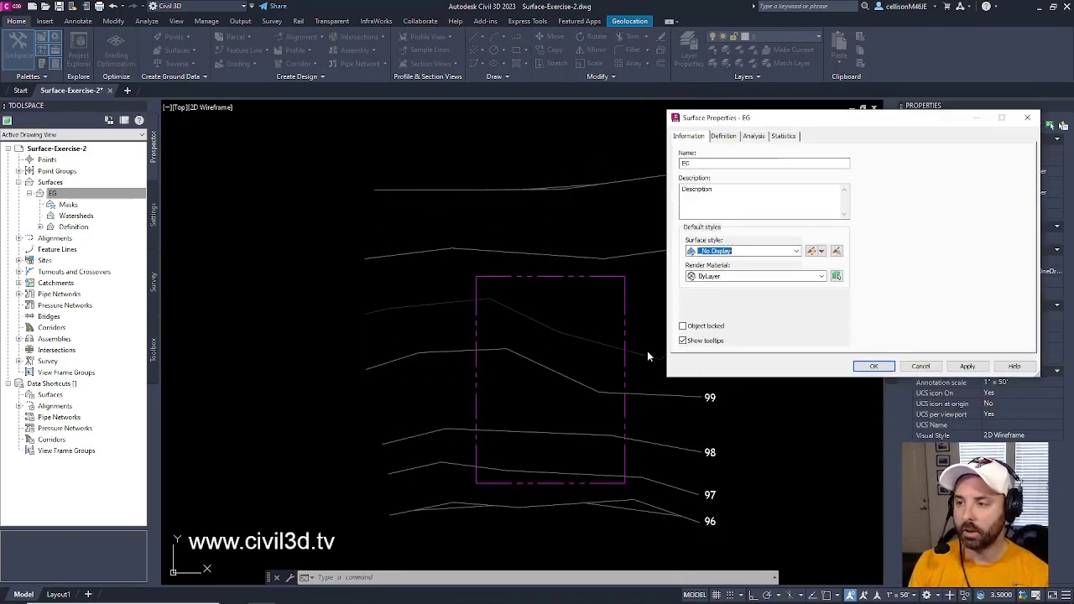
{"action": "mouse_move", "coordinate": [544, 395]}
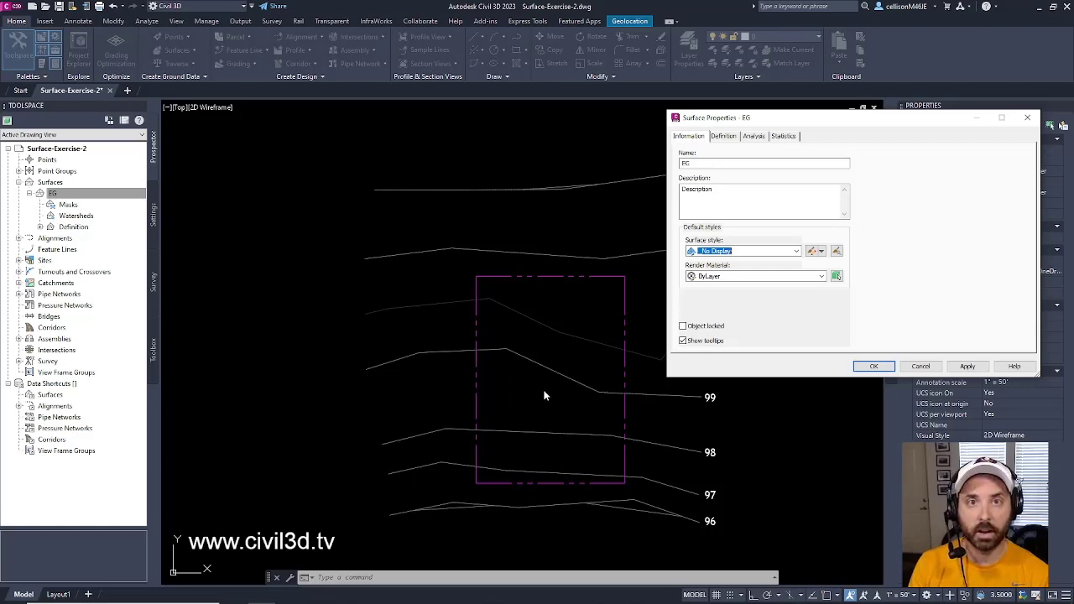
{"action": "mouse_move", "coordinate": [874, 367]}
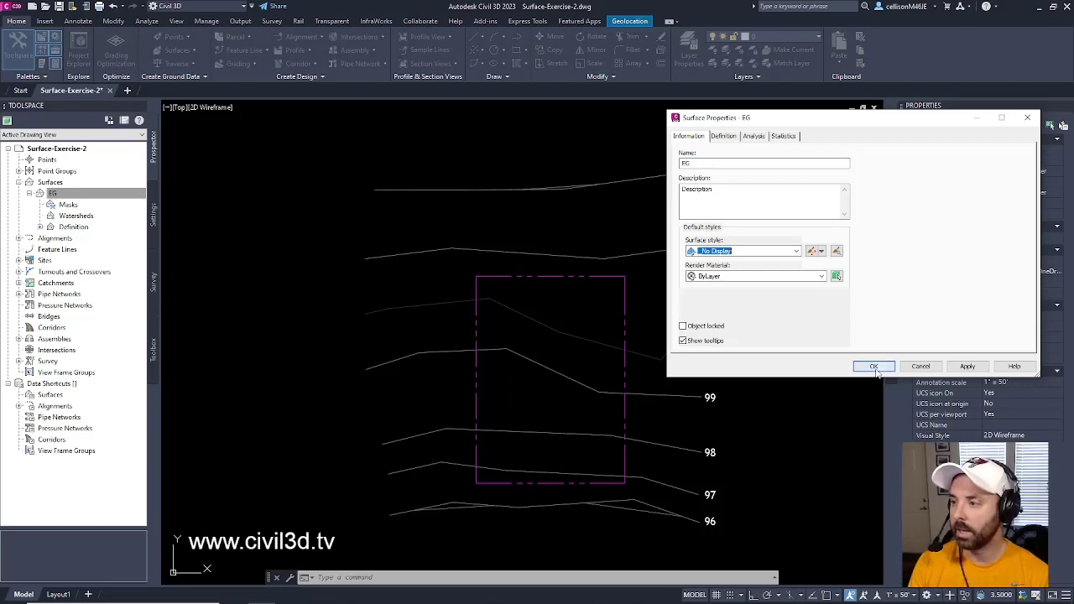
{"action": "left_click", "coordinate": [874, 366]}
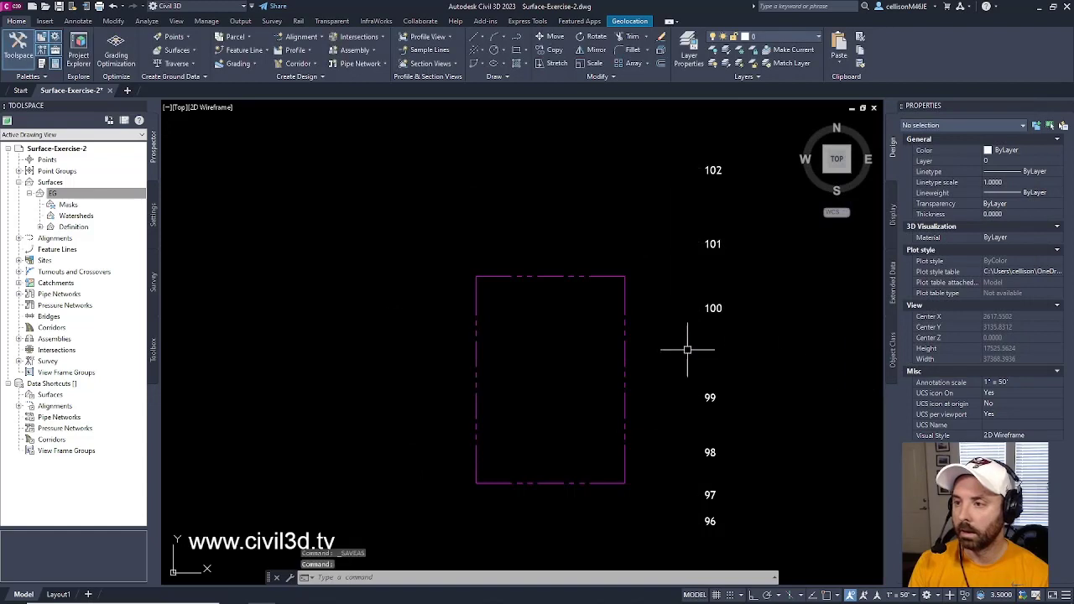
{"action": "mouse_move", "coordinate": [695, 352]}
{"action": "type", "text": "LA"}
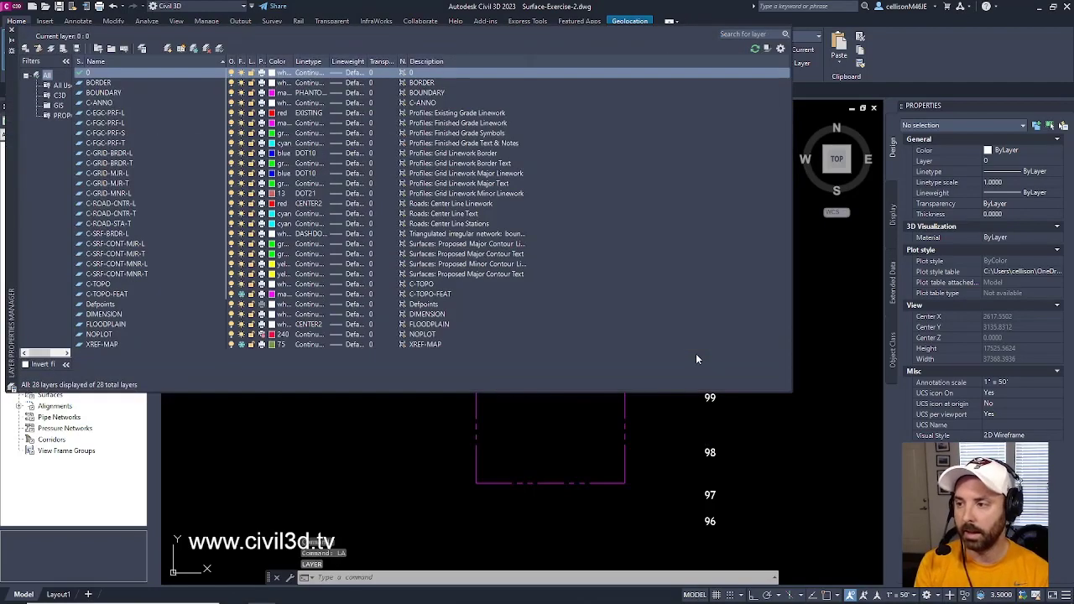
{"action": "mouse_move", "coordinate": [159, 315]}
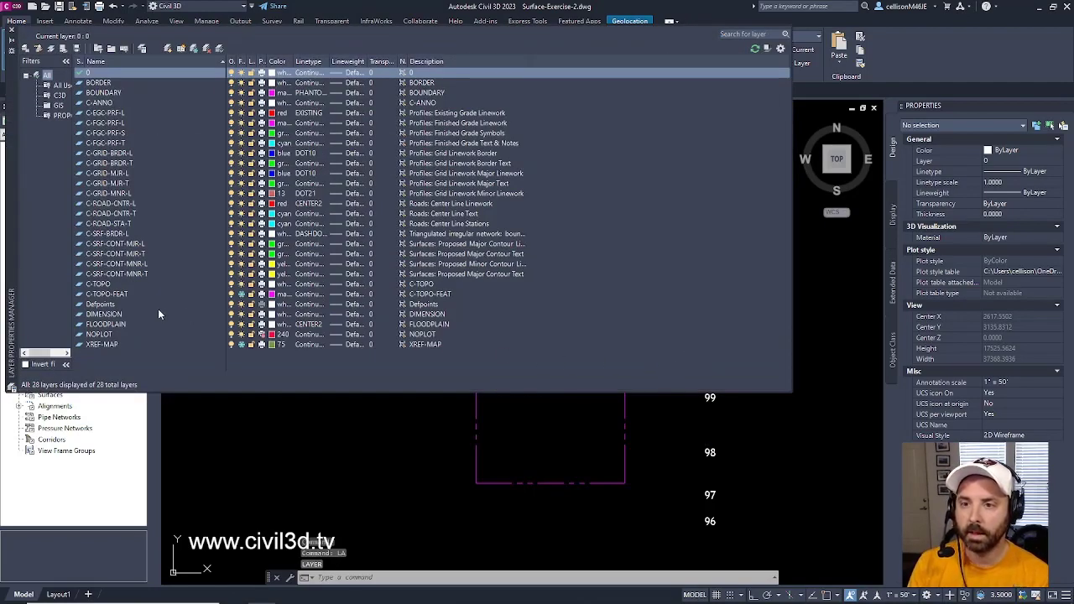
Turn on the C-TOPO-FEAT layer in the Layer Properties Manager
{"action": "left_click", "coordinate": [106, 293]}
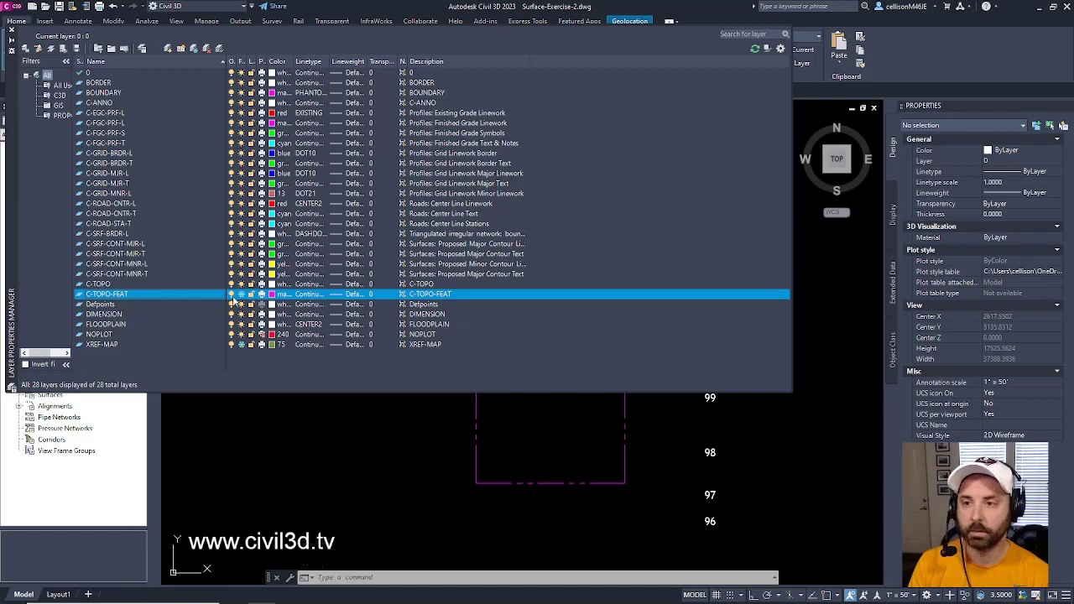
{"action": "left_click", "coordinate": [241, 294]}
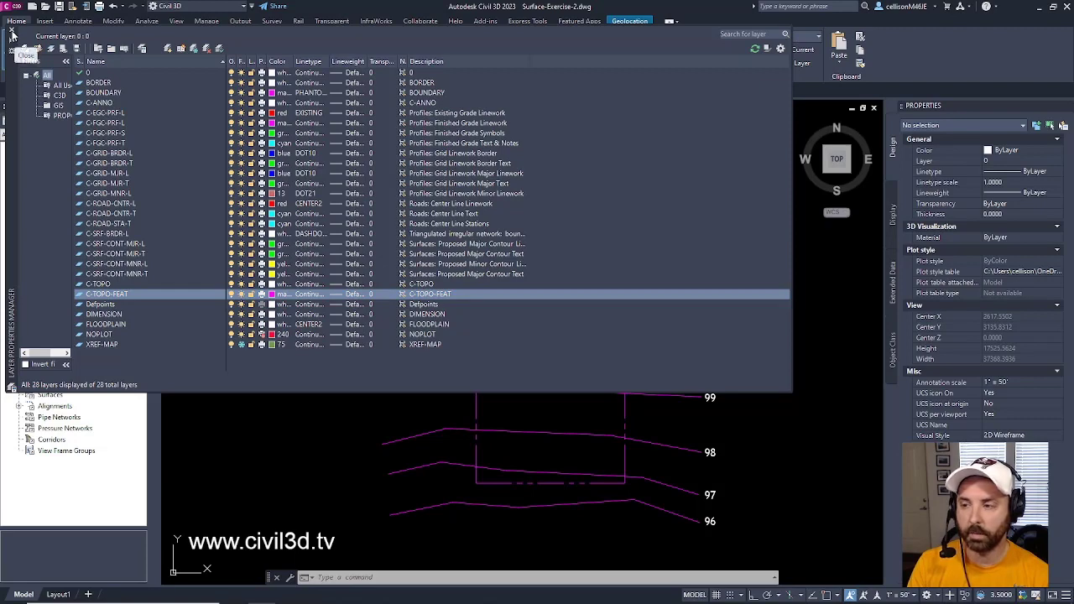
{"action": "left_click", "coordinate": [27, 55]}
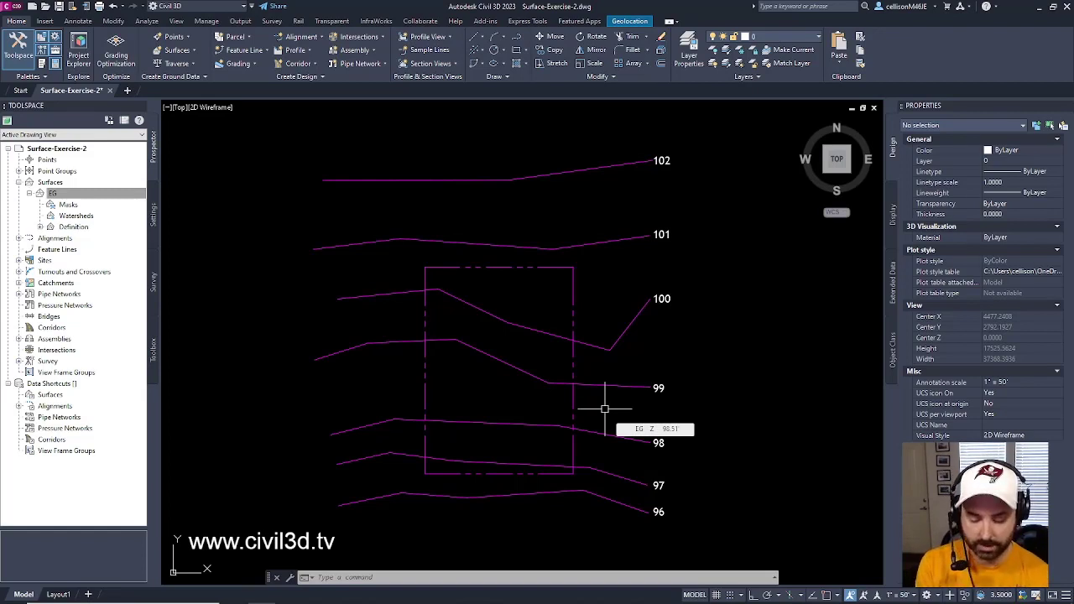
Spline-fit the 96 contour with PEDIT and stretch its grips to refine the curve
{"action": "type", "text": "PE"}
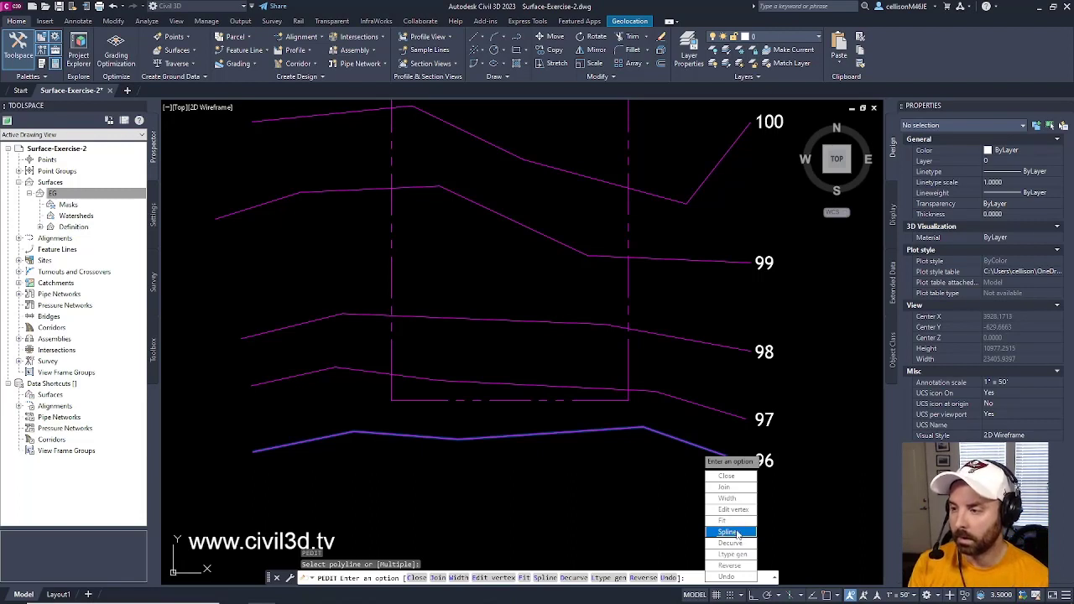
{"action": "left_click", "coordinate": [727, 531]}
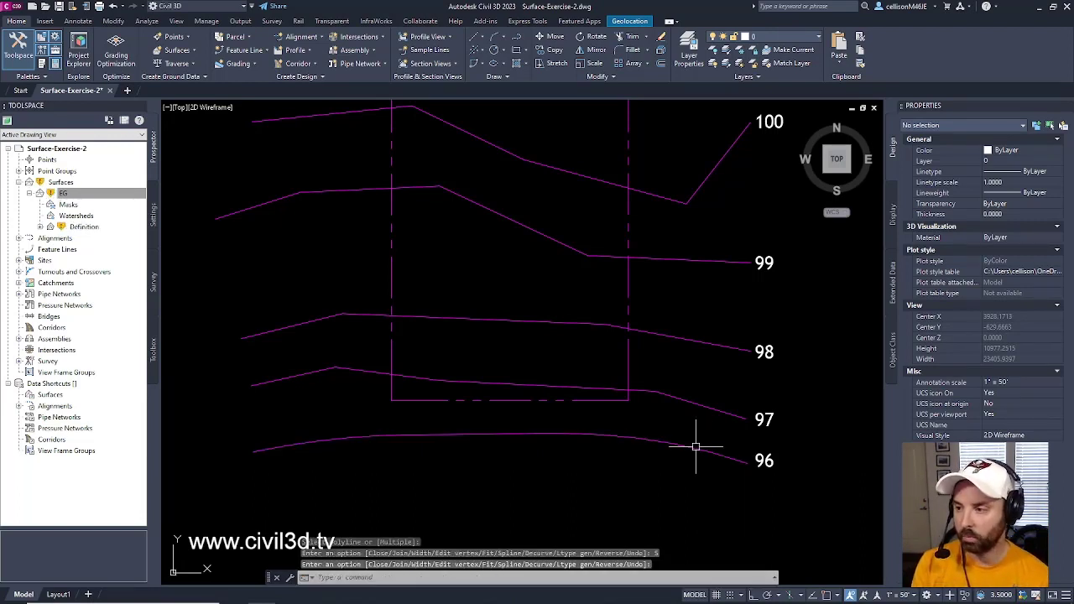
{"action": "mouse_move", "coordinate": [475, 440]}
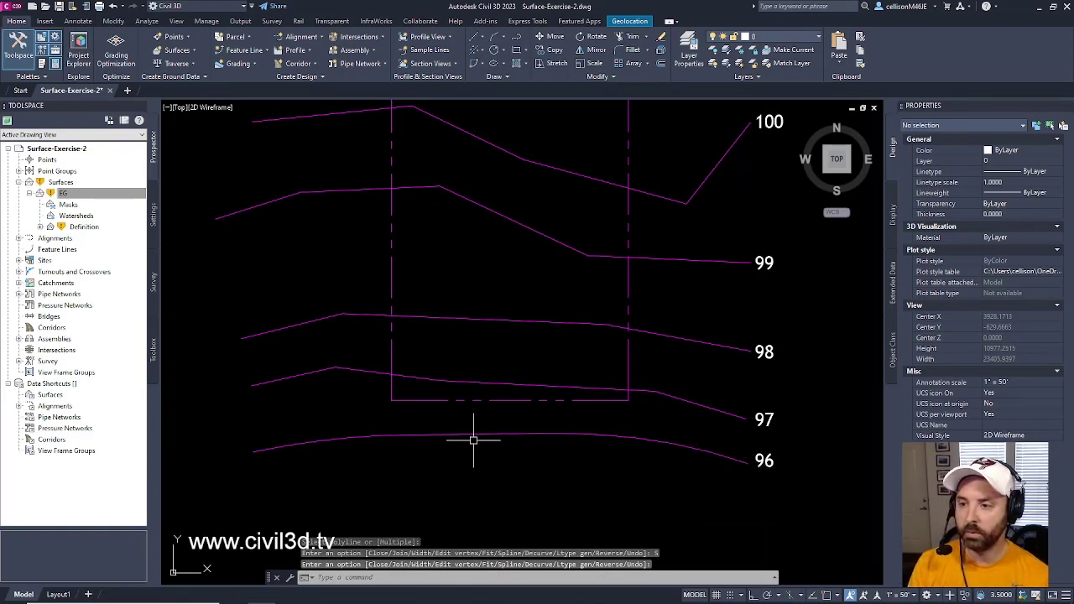
{"action": "mouse_move", "coordinate": [709, 451]}
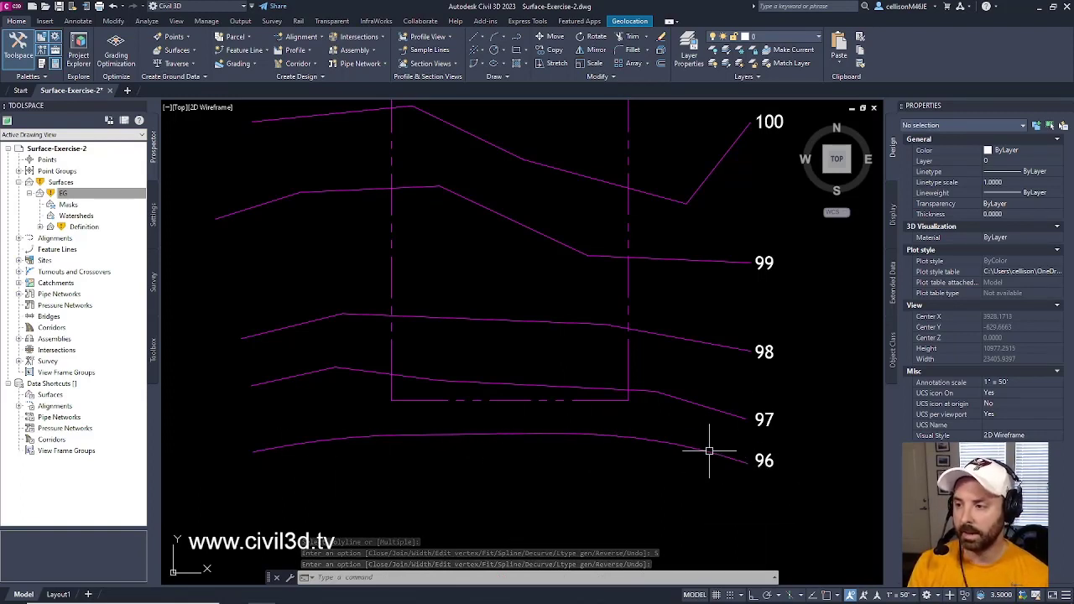
{"action": "left_click", "coordinate": [655, 441]}
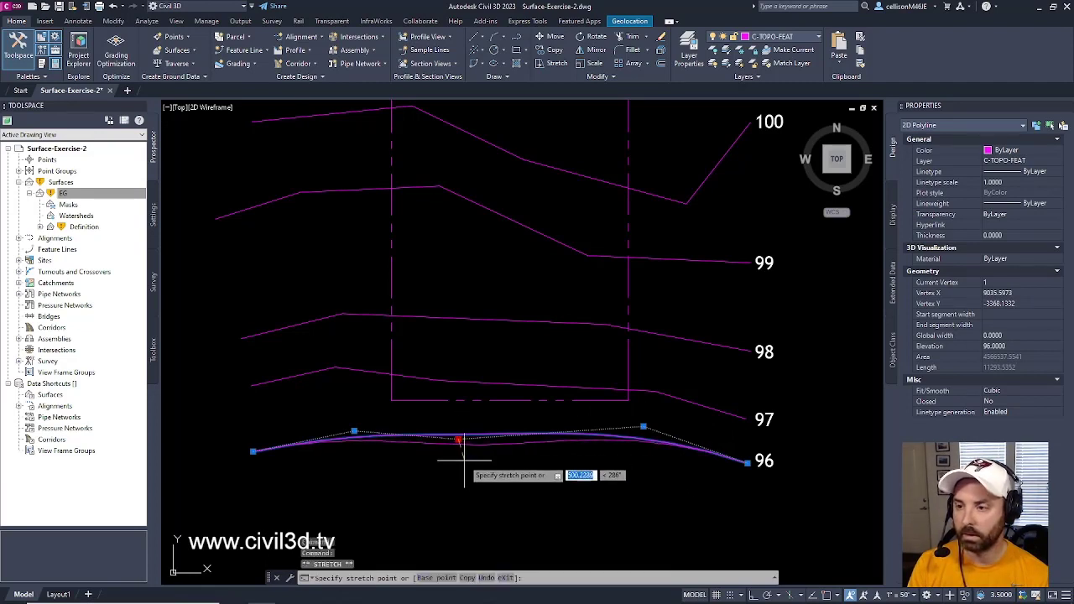
{"action": "left_click", "coordinate": [464, 473]}
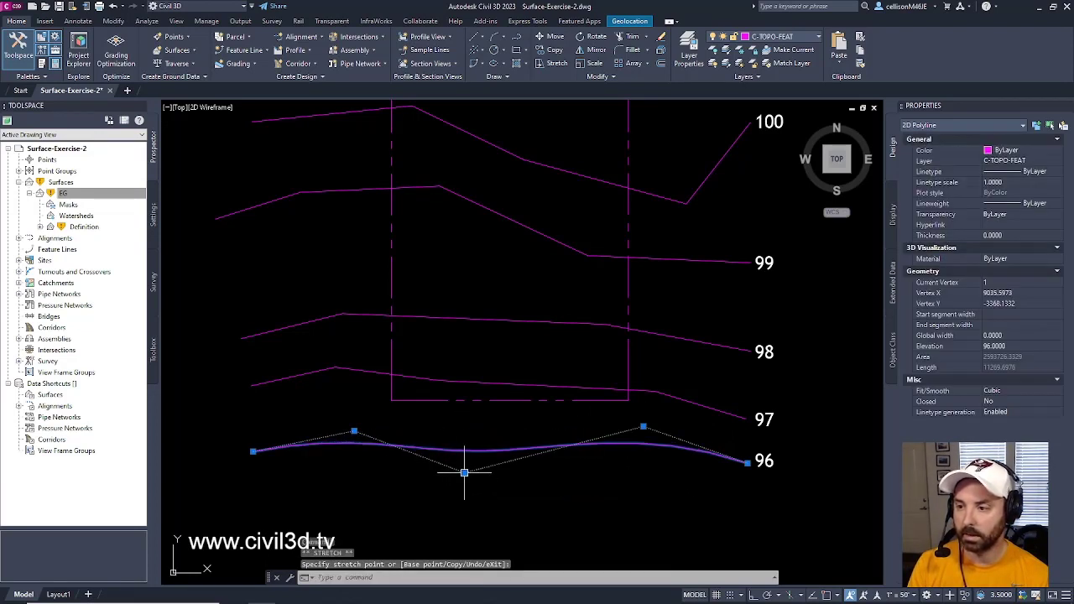
{"action": "left_click_drag", "start_coordinate": [465, 472], "coordinate": [349, 434]}
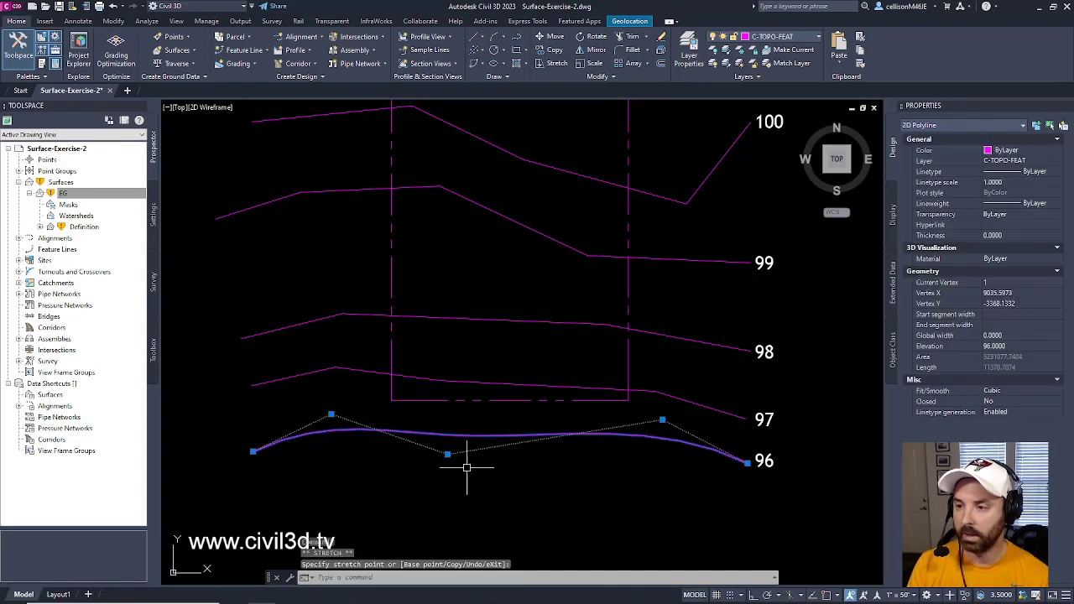
{"action": "left_click_drag", "start_coordinate": [447, 455], "coordinate": [494, 447]}
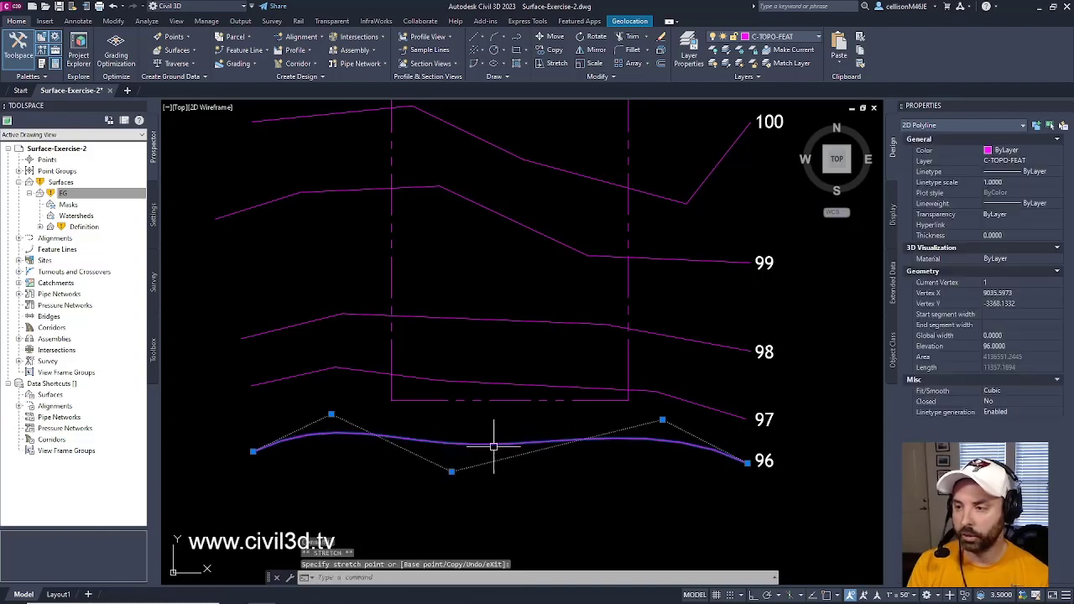
{"action": "key", "text": "Escape"}
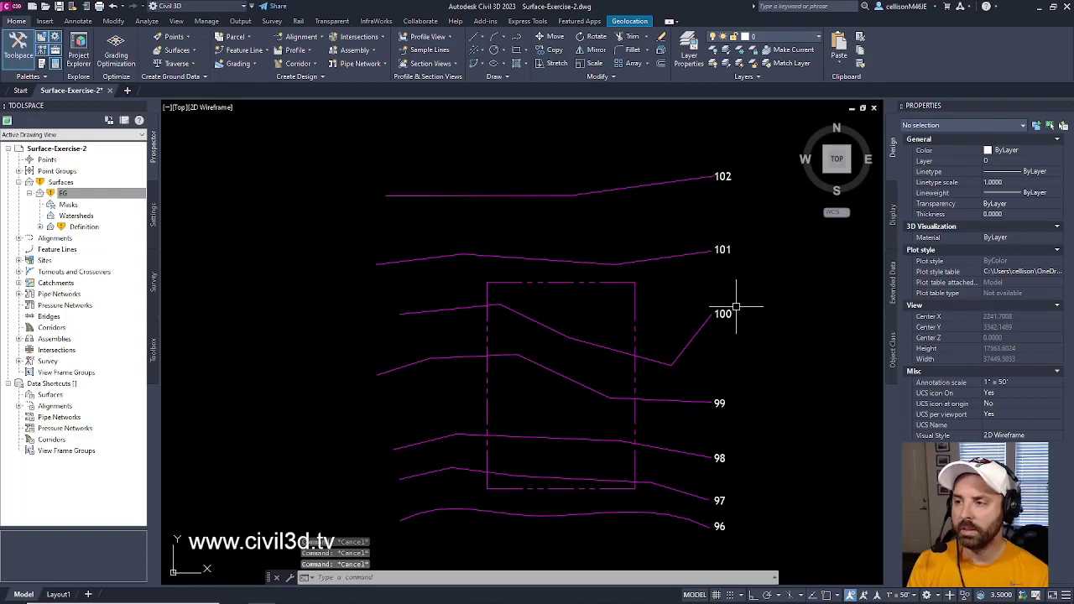
{"action": "mouse_move", "coordinate": [498, 259]}
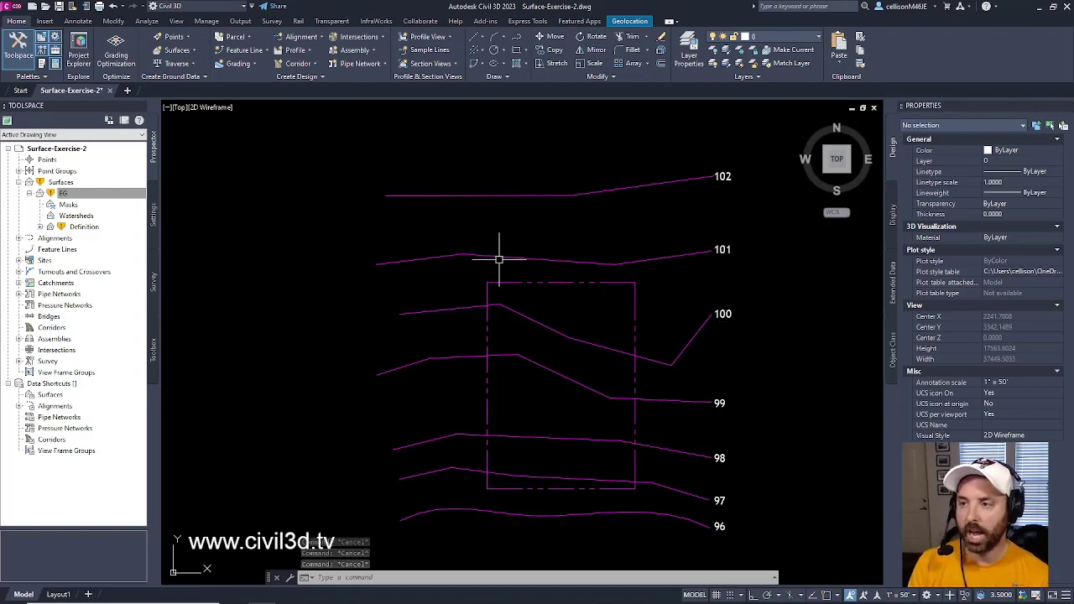
{"action": "mouse_move", "coordinate": [676, 266]}
{"action": "type", "text": "PEDIT"}
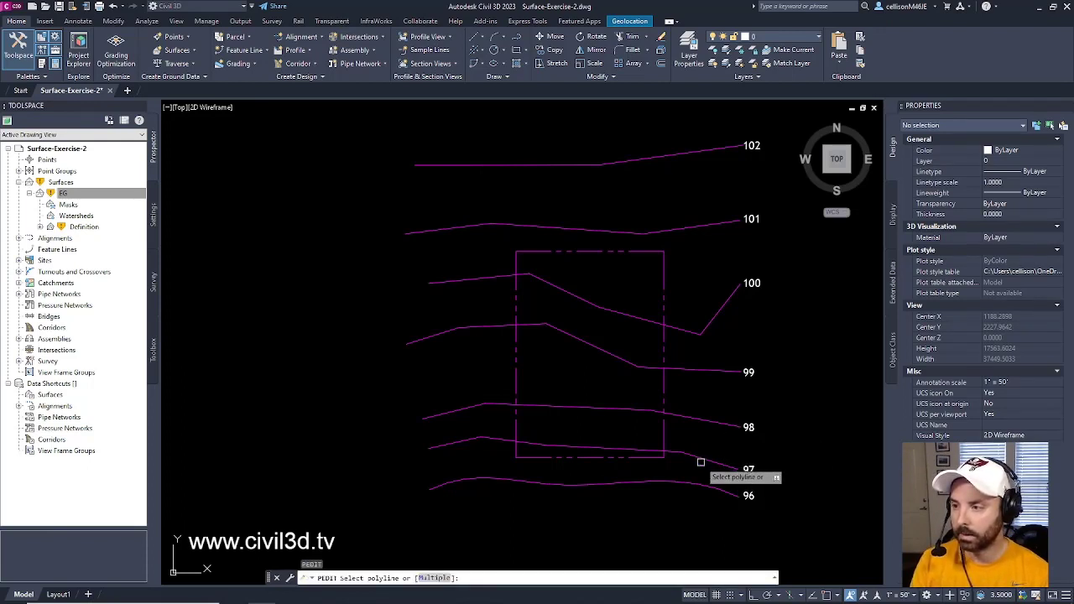
Spline-fit the 97 contour and stretch a grip to adjust its shape
{"action": "left_click", "coordinate": [701, 463]}
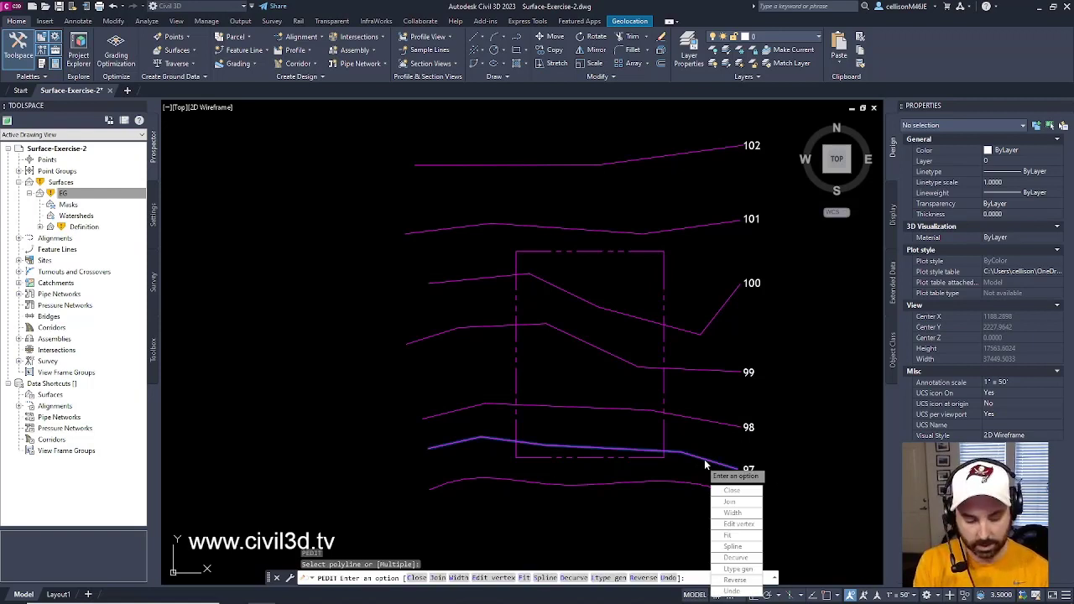
{"action": "left_click", "coordinate": [733, 546]}
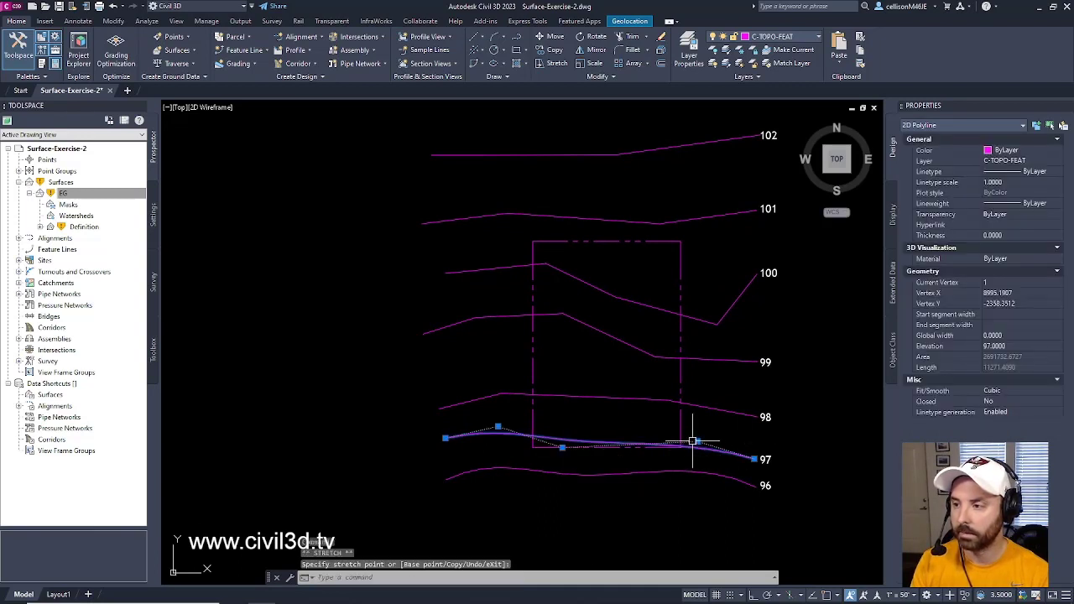
{"action": "left_click_drag", "start_coordinate": [691, 441], "coordinate": [699, 434]}
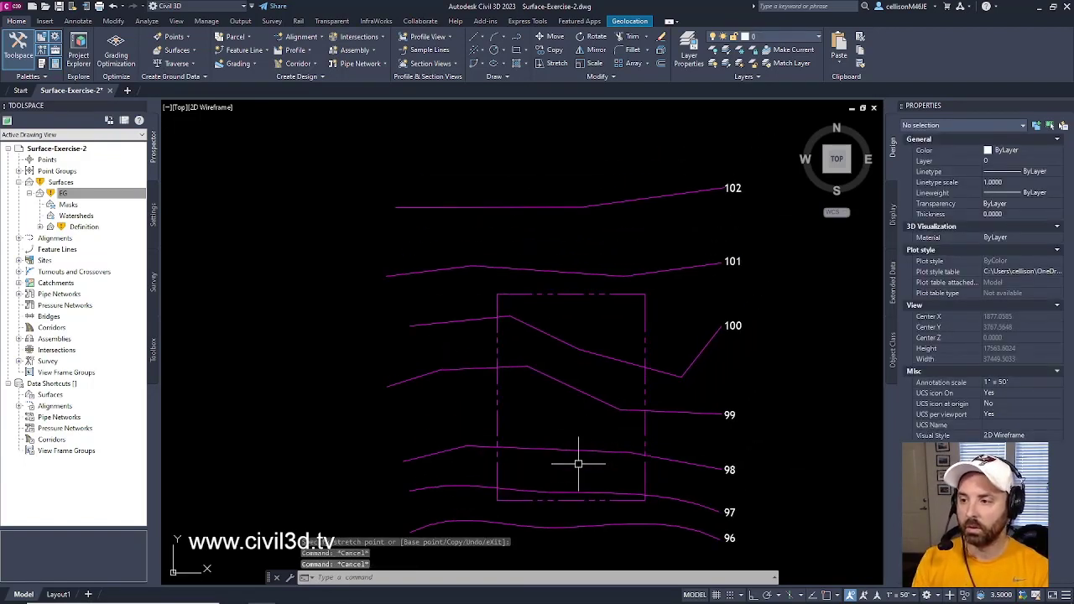
{"action": "mouse_move", "coordinate": [638, 233]}
{"action": "type", "text": "PEDIT"}
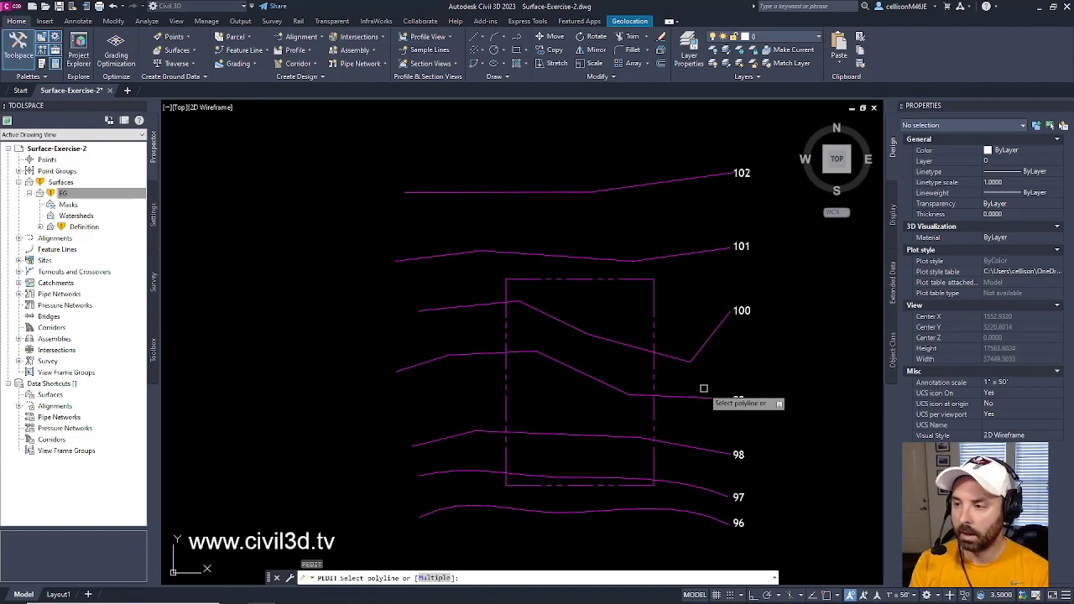
{"action": "mouse_move", "coordinate": [703, 472]}
{"action": "type", "text": "M"}
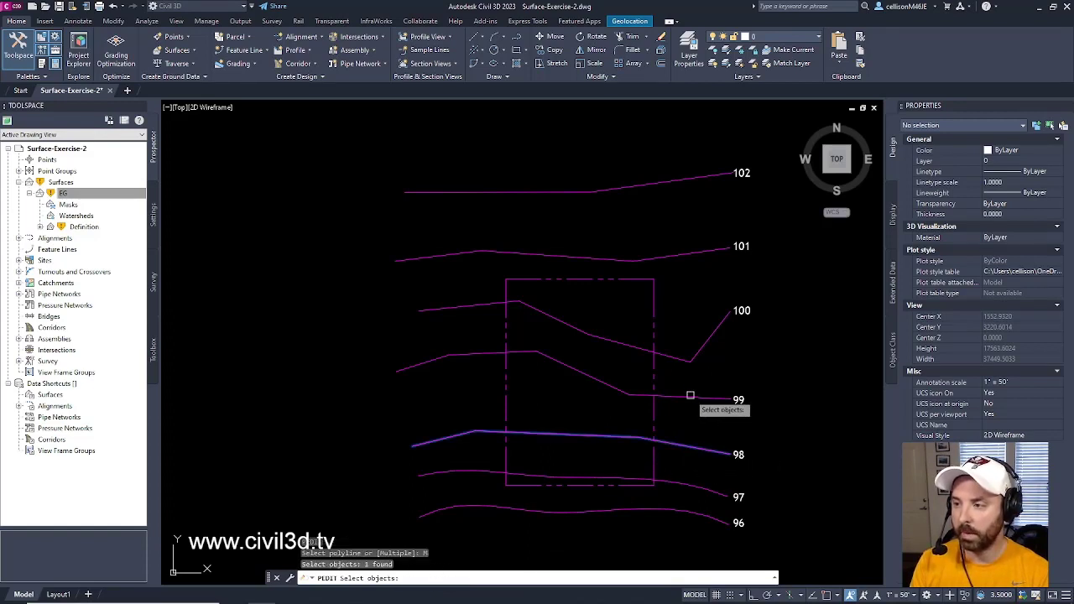
Select contours 98 through 102 with PEDIT Multiple and apply Spline to all
{"action": "left_click", "coordinate": [674, 248]}
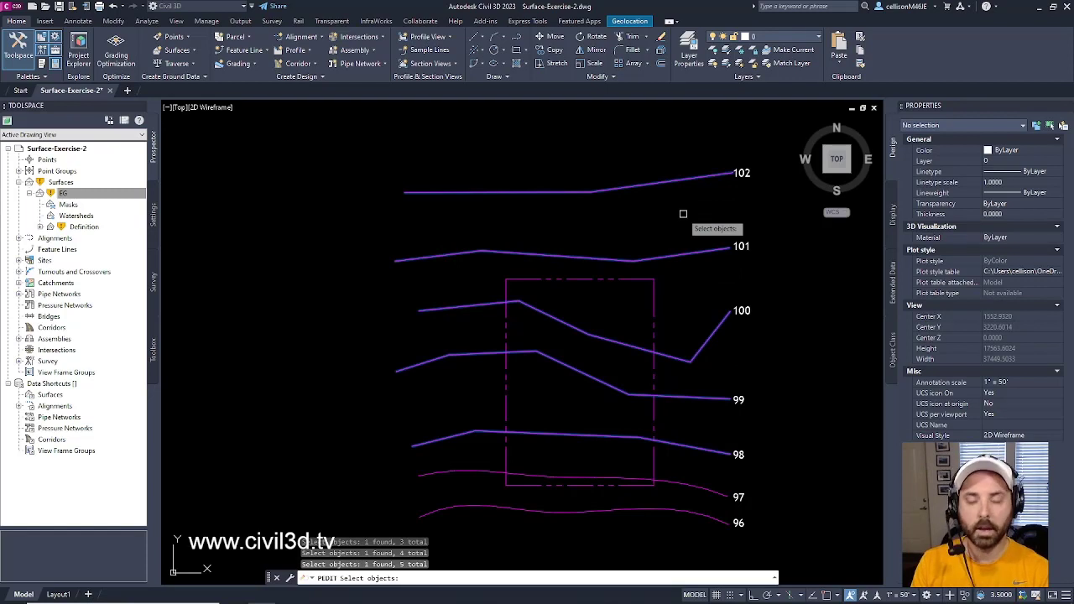
{"action": "right_click", "coordinate": [684, 214]}
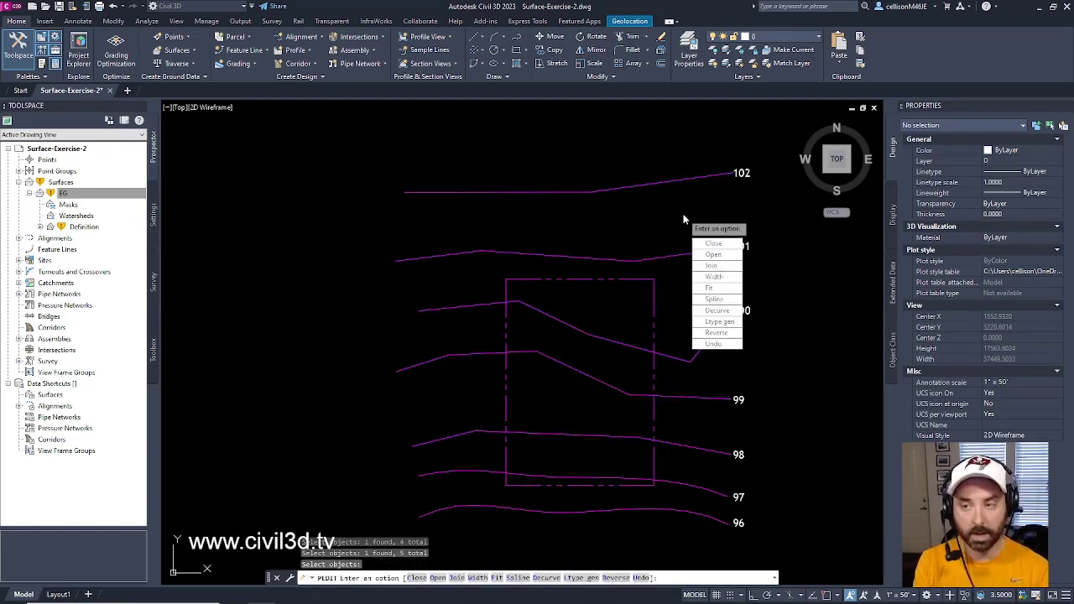
{"action": "left_click", "coordinate": [714, 299]}
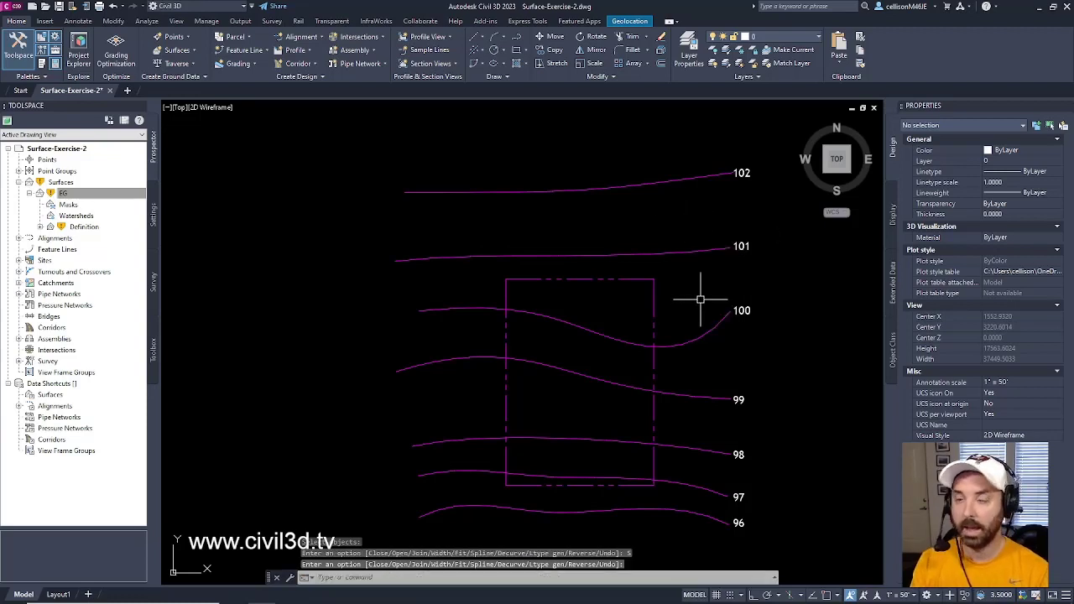
{"action": "mouse_move", "coordinate": [701, 299]}
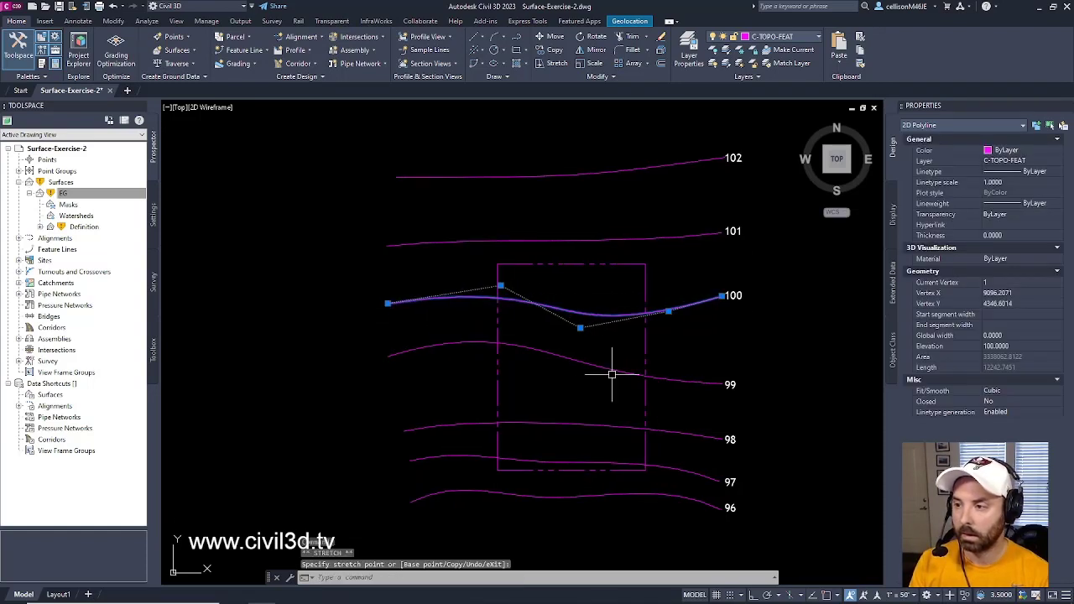
Stretch grips on the 100, 99 and 98 contour splines to reshape their bends
{"action": "left_click_drag", "start_coordinate": [611, 374], "coordinate": [622, 379]}
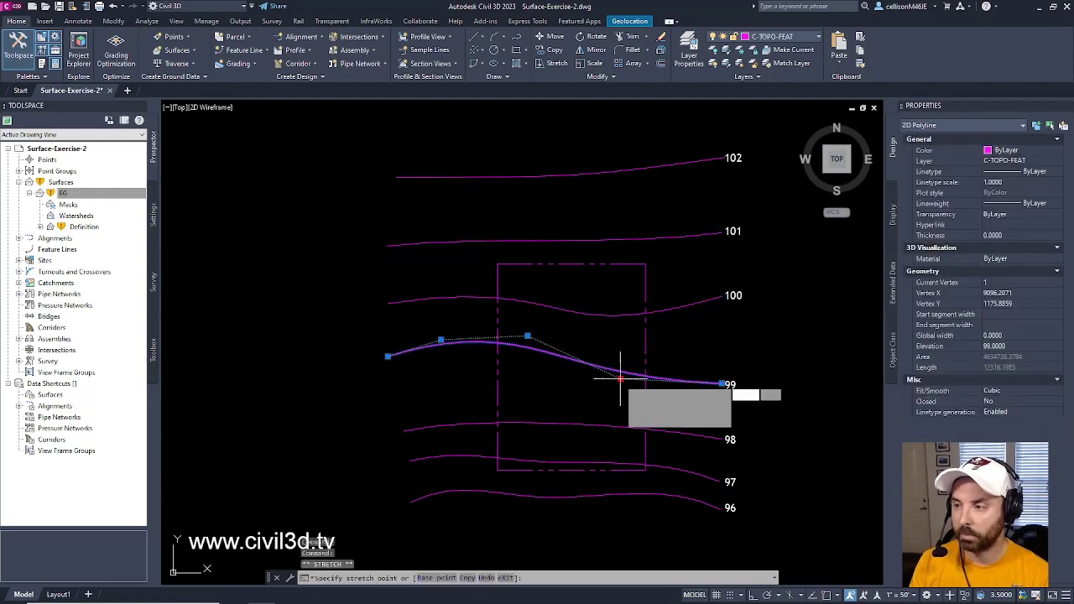
{"action": "left_click", "coordinate": [419, 367]}
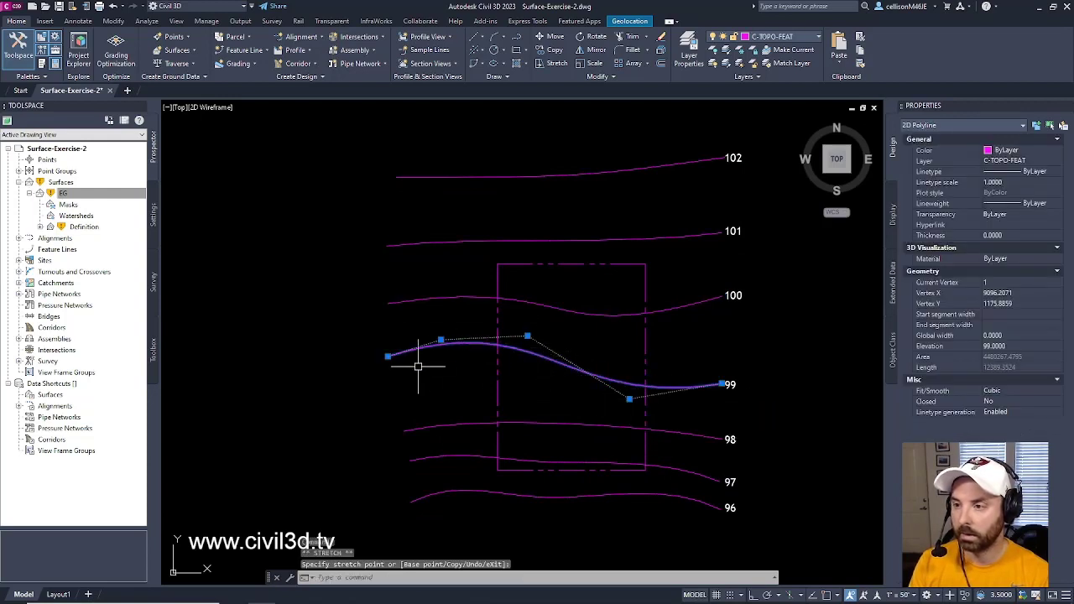
{"action": "left_click_drag", "start_coordinate": [387, 357], "coordinate": [401, 373]}
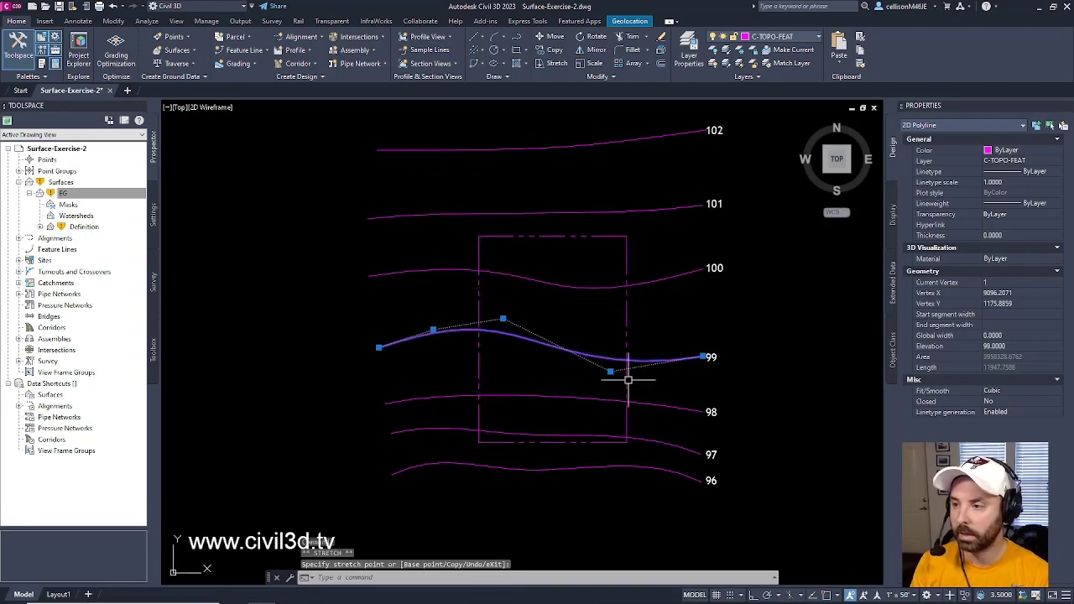
{"action": "mouse_move", "coordinate": [663, 390]}
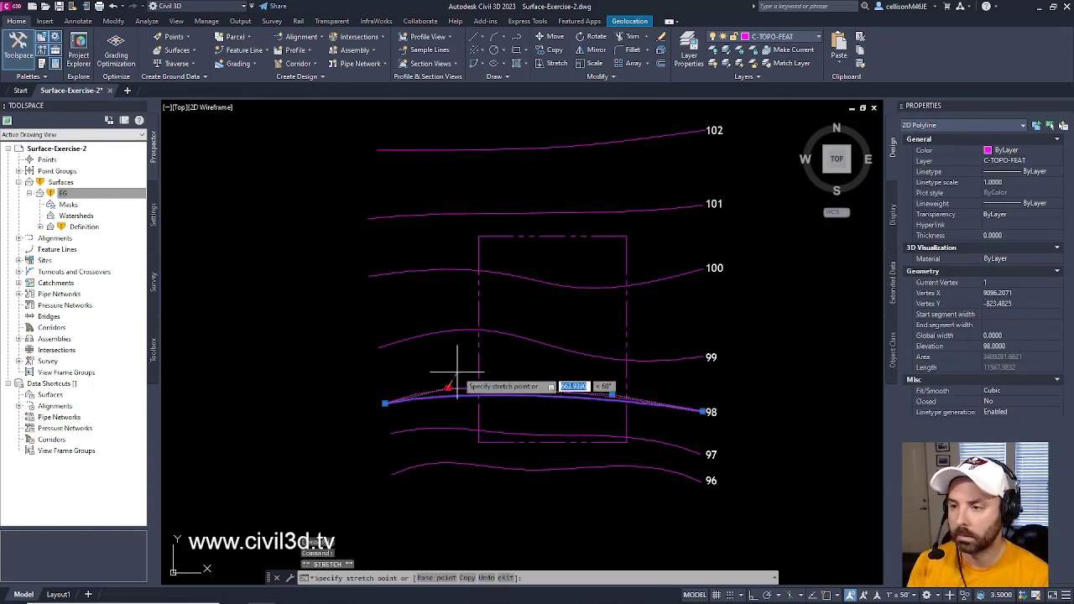
{"action": "mouse_move", "coordinate": [608, 395]}
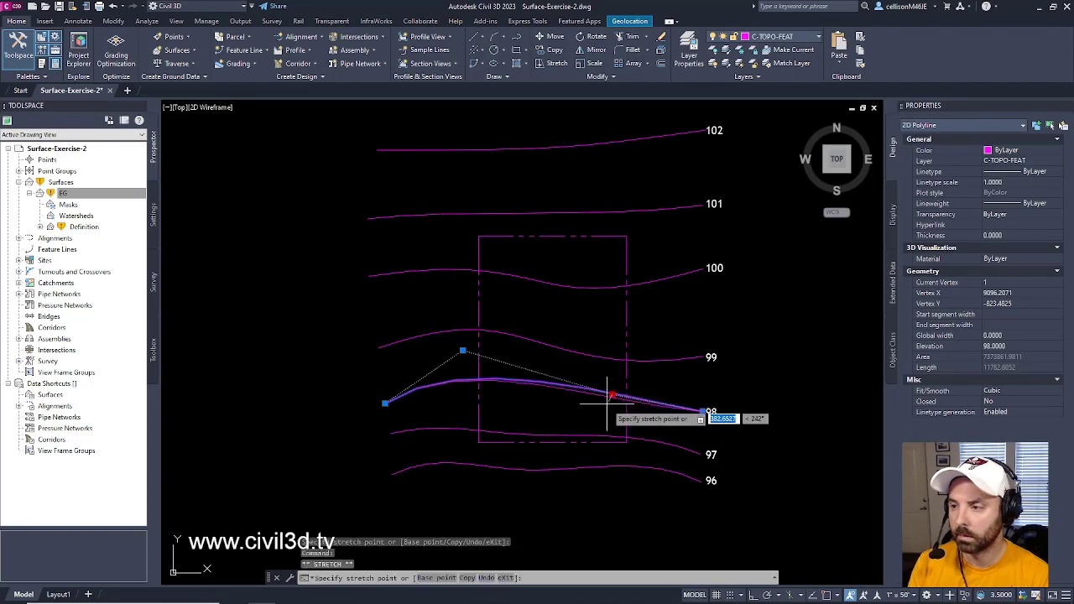
{"action": "left_click", "coordinate": [610, 217]}
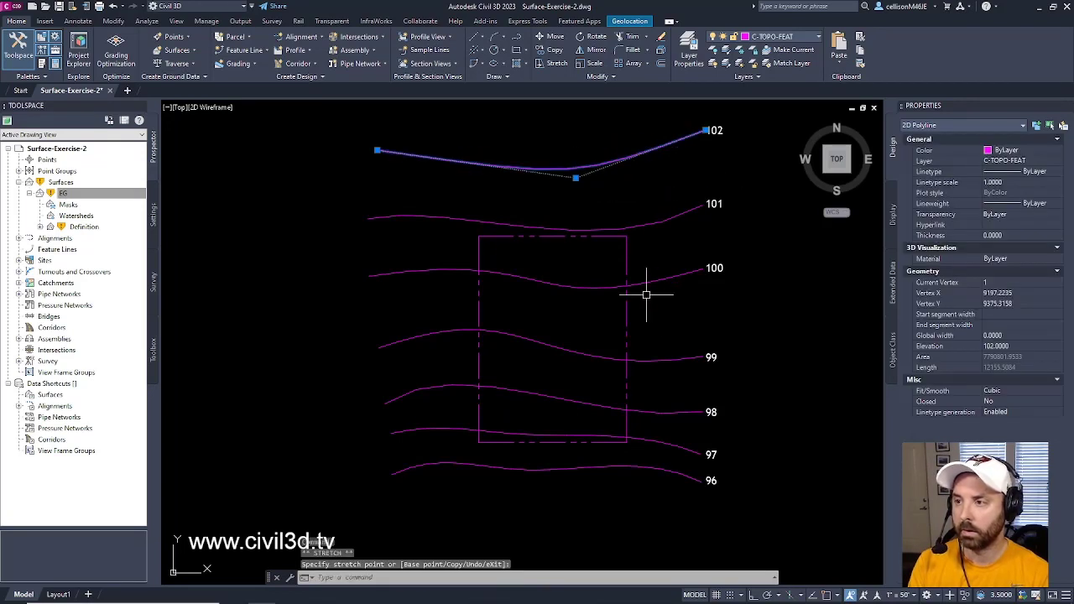
{"action": "key", "text": "Escape"}
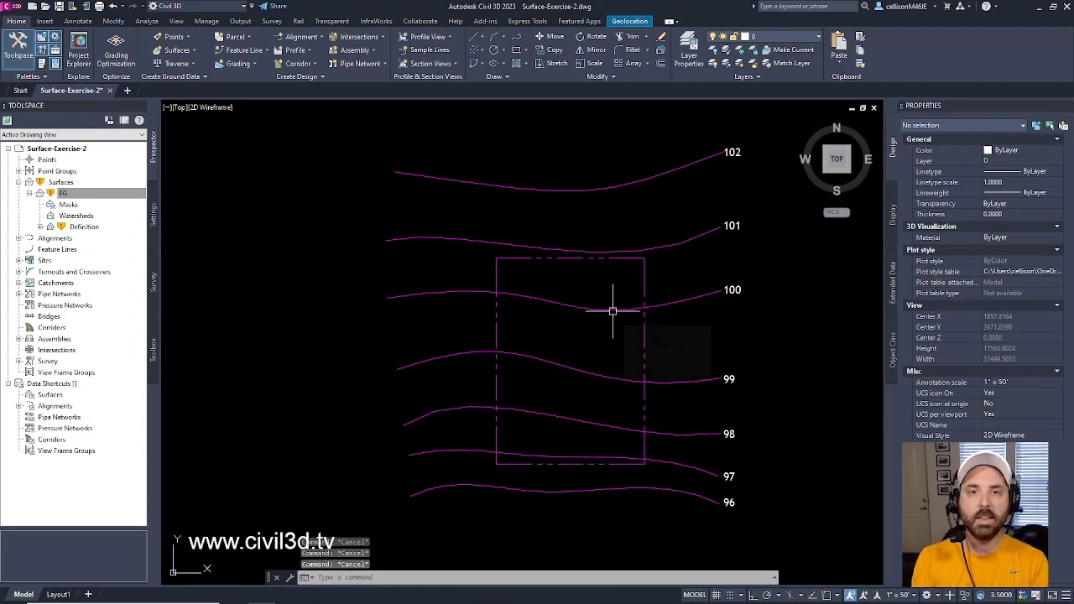
{"action": "mouse_move", "coordinate": [613, 311]}
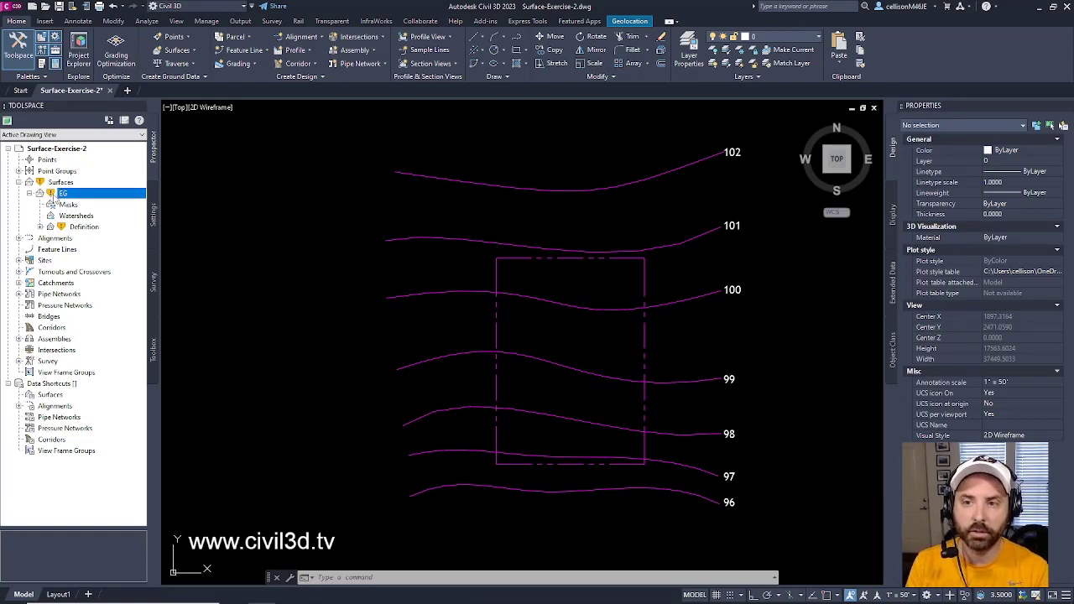
{"action": "mouse_move", "coordinate": [63, 193]}
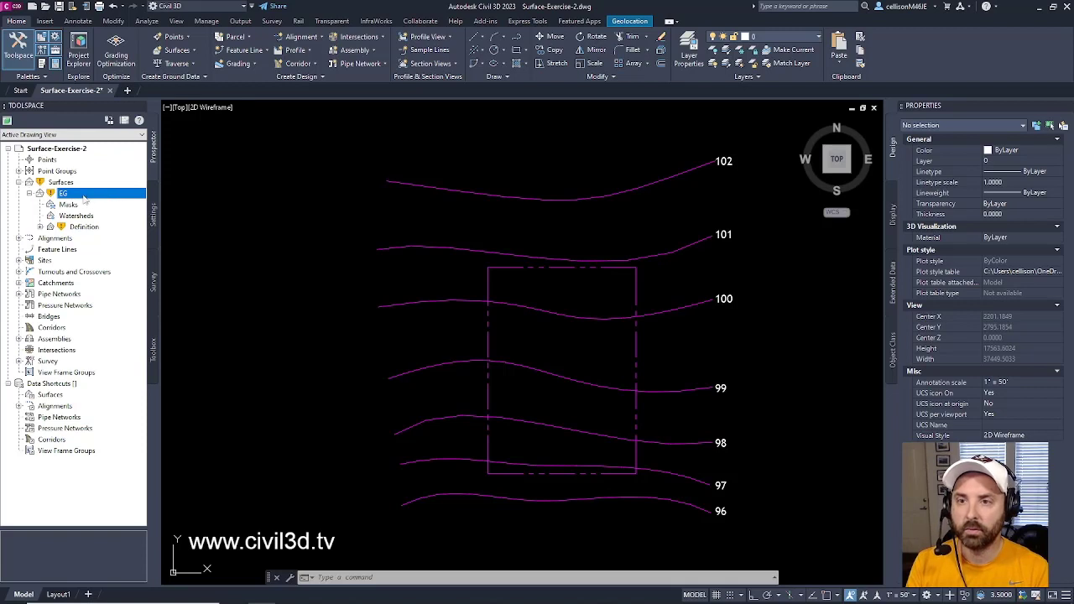
Set the EG surface style to _Background Contours (BC) in Surface Properties and apply it
{"action": "right_click", "coordinate": [63, 193]}
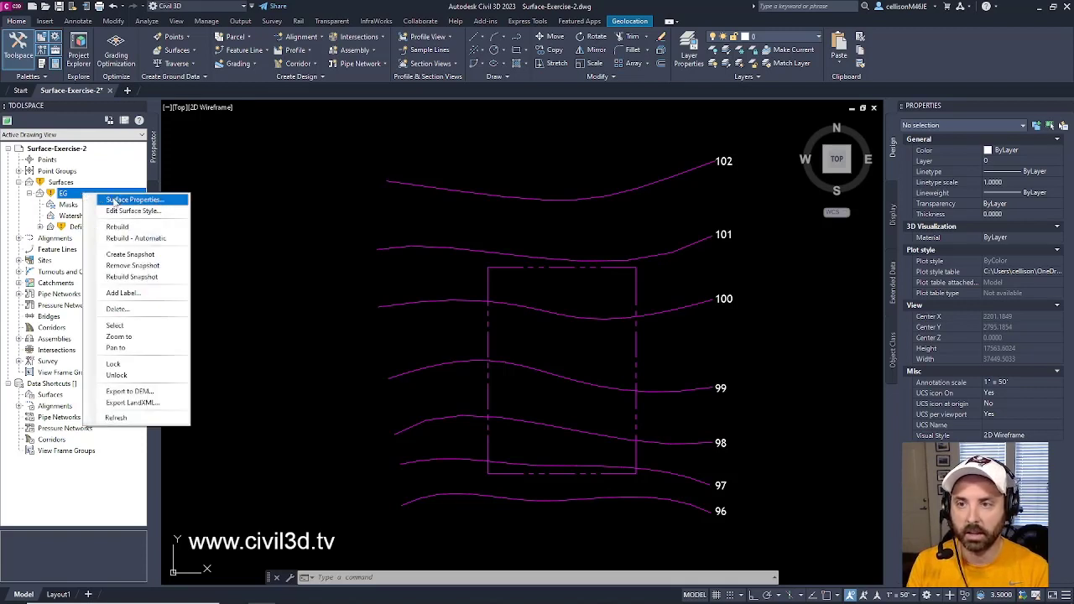
{"action": "left_click", "coordinate": [135, 198]}
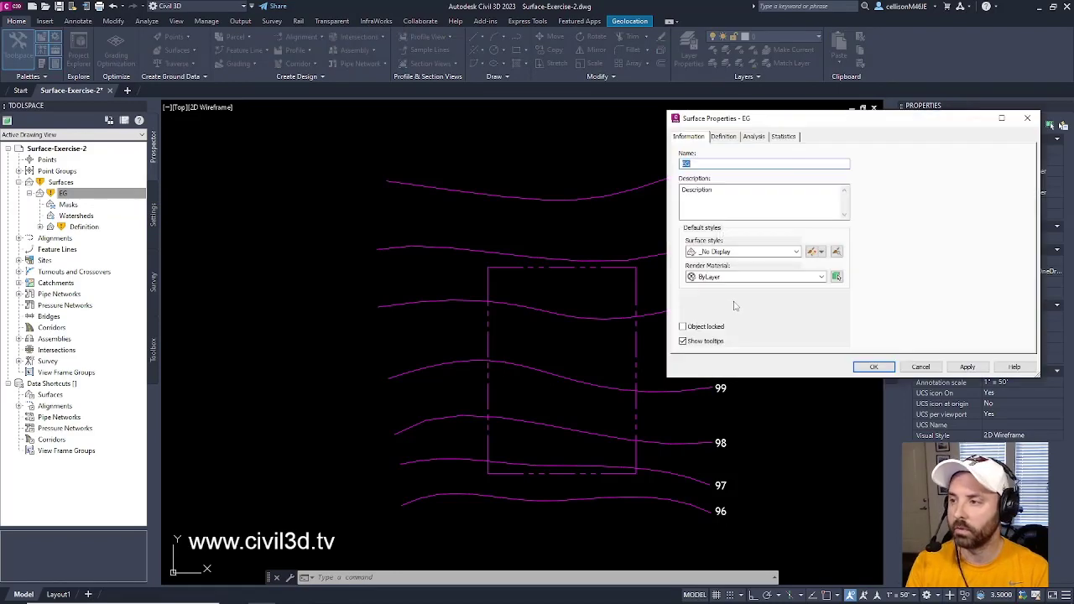
{"action": "left_click", "coordinate": [795, 252]}
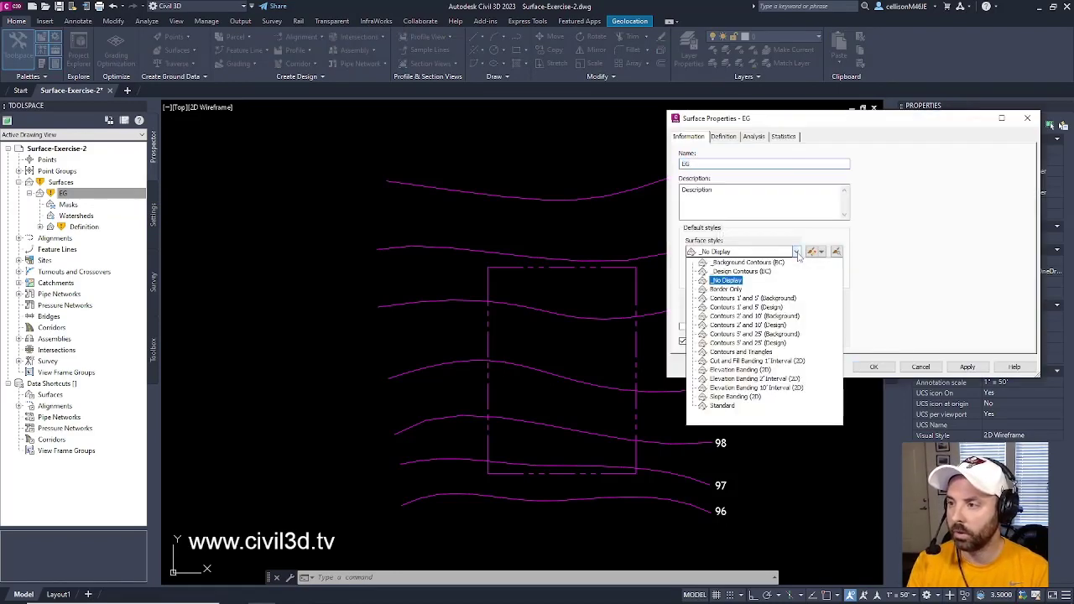
{"action": "left_click", "coordinate": [740, 262]}
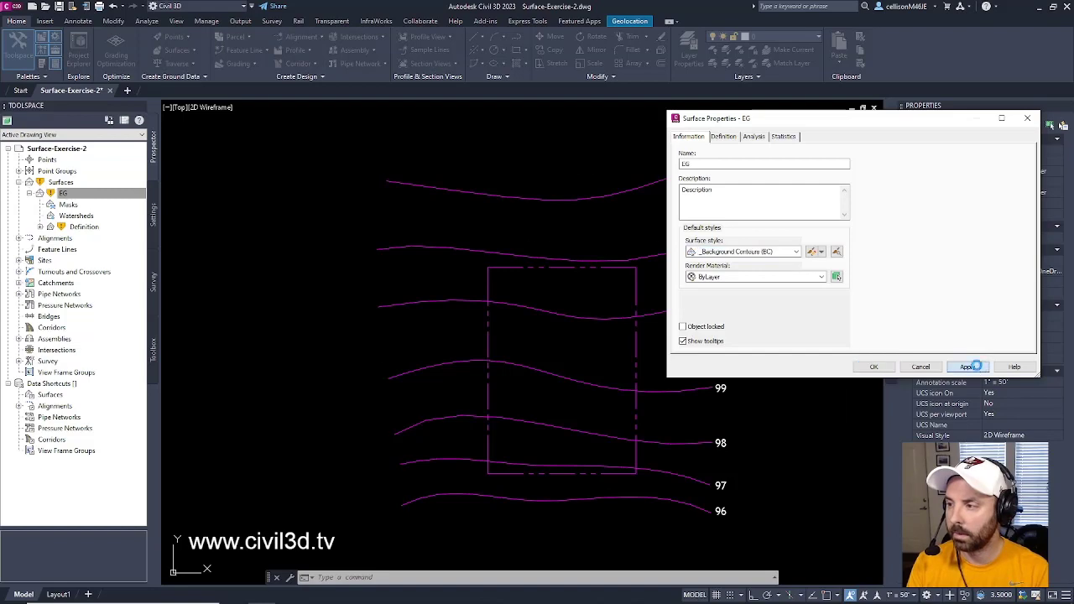
{"action": "left_click", "coordinate": [967, 367]}
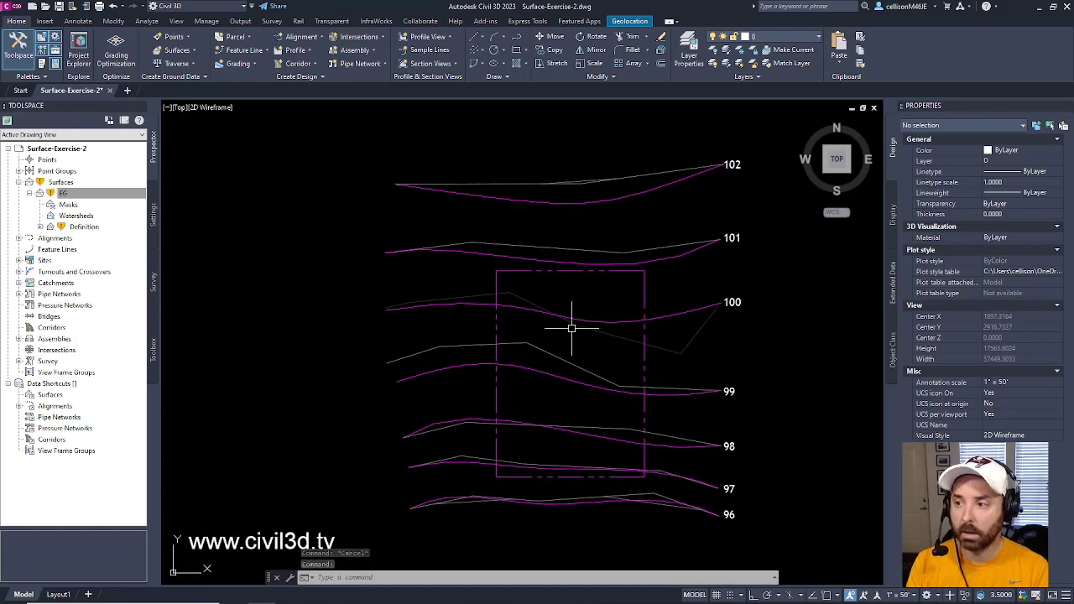
{"action": "mouse_move", "coordinate": [694, 332]}
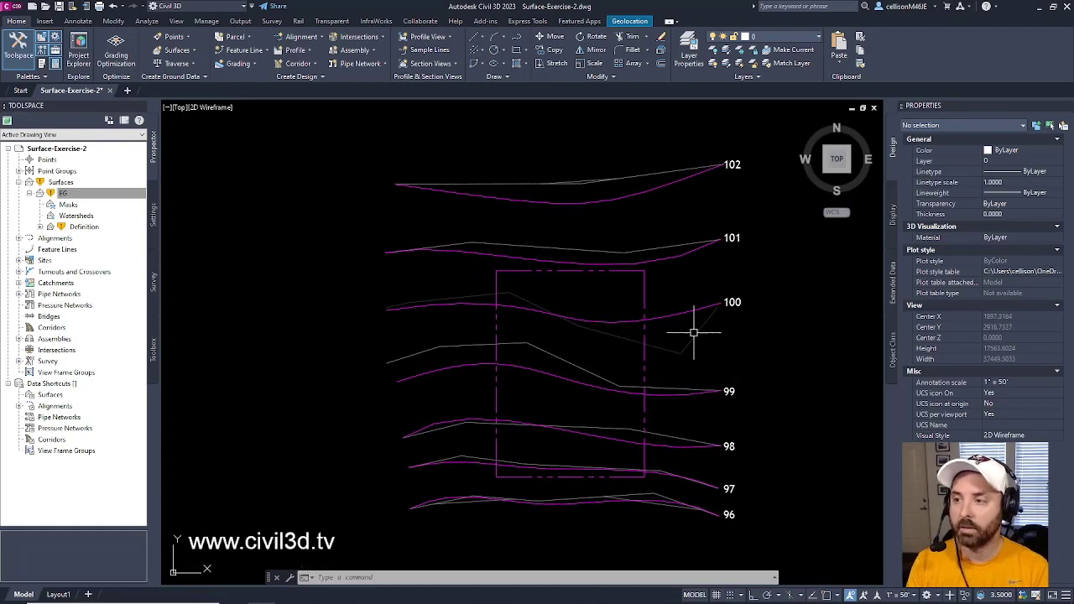
{"action": "mouse_move", "coordinate": [695, 335]}
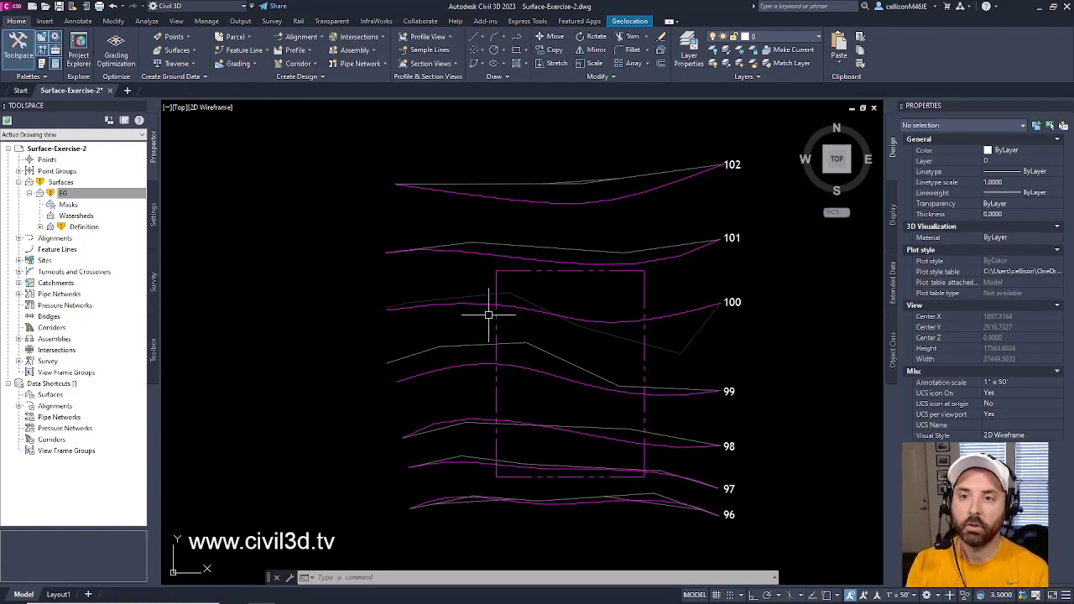
{"action": "left_click", "coordinate": [63, 193]}
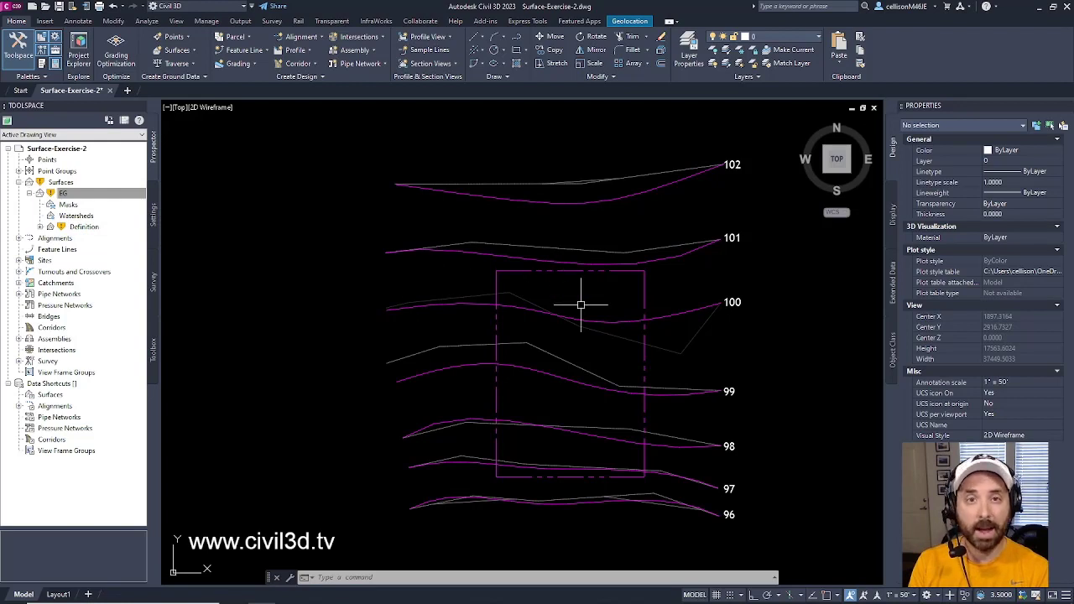
{"action": "mouse_move", "coordinate": [615, 270]}
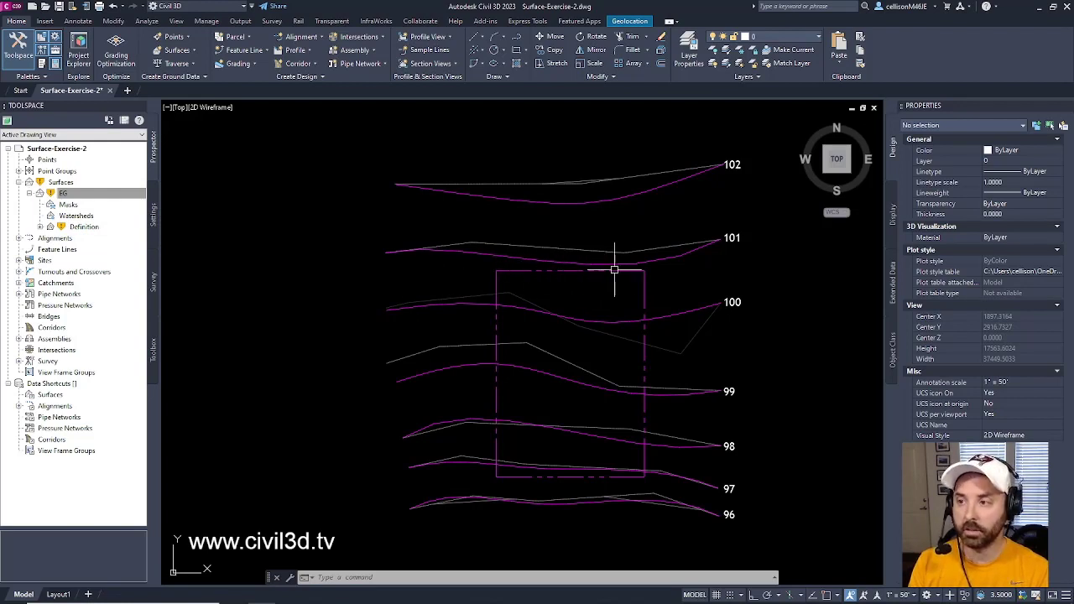
{"action": "mouse_move", "coordinate": [699, 275]}
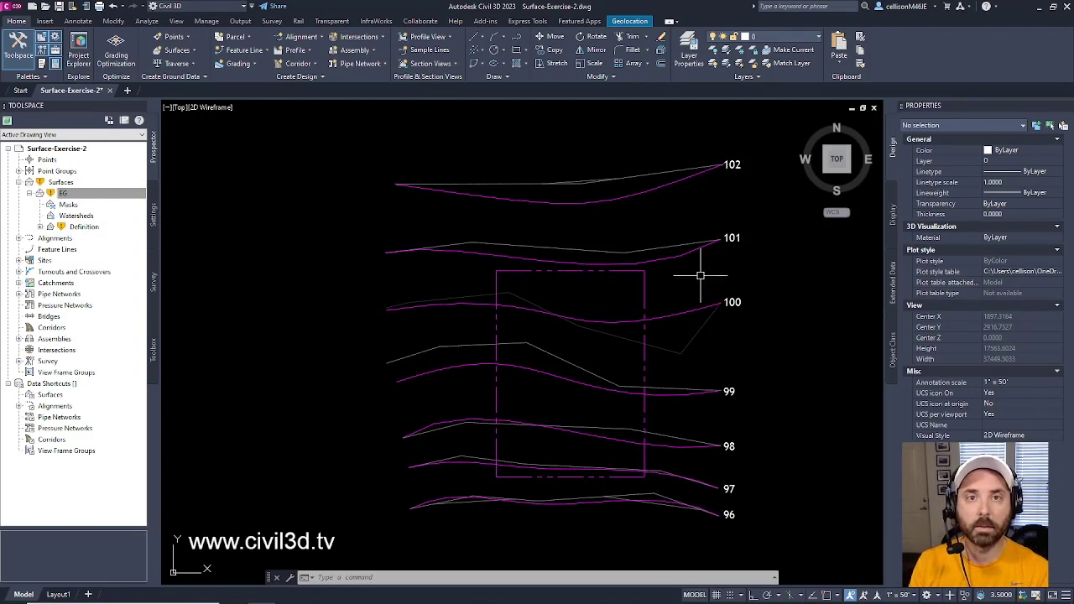
{"action": "mouse_move", "coordinate": [455, 305]}
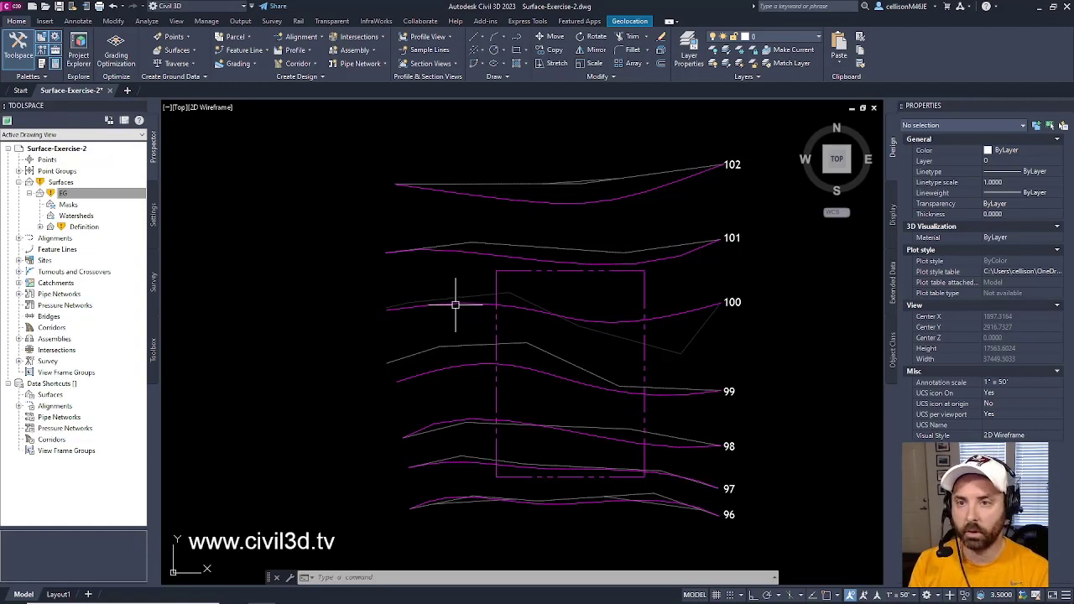
{"action": "left_click", "coordinate": [63, 193]}
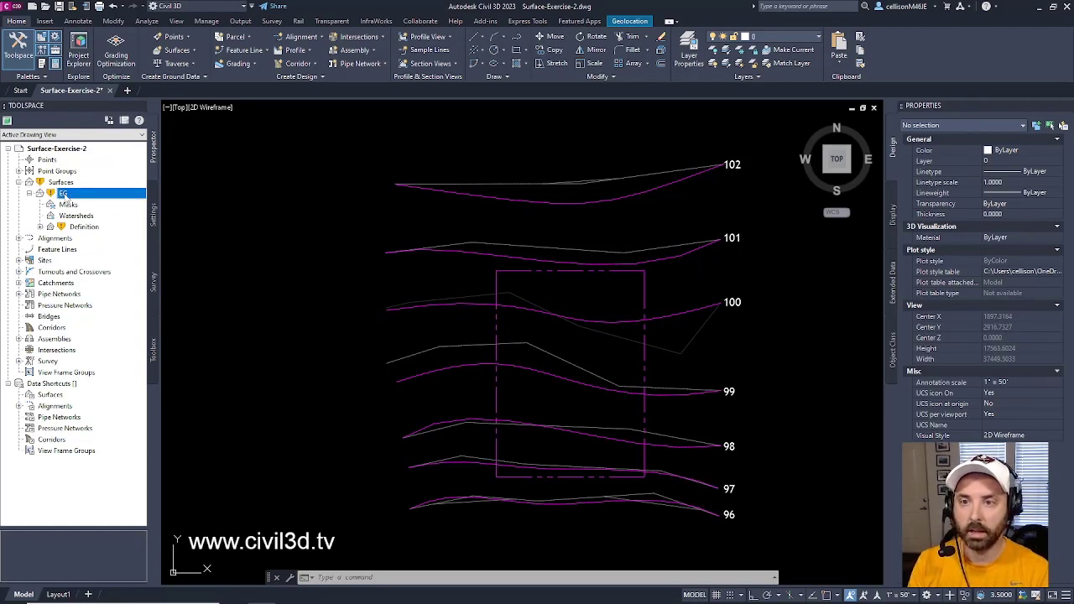
Rebuild the EG surface from its Prospector right-click menu
{"action": "right_click", "coordinate": [63, 193]}
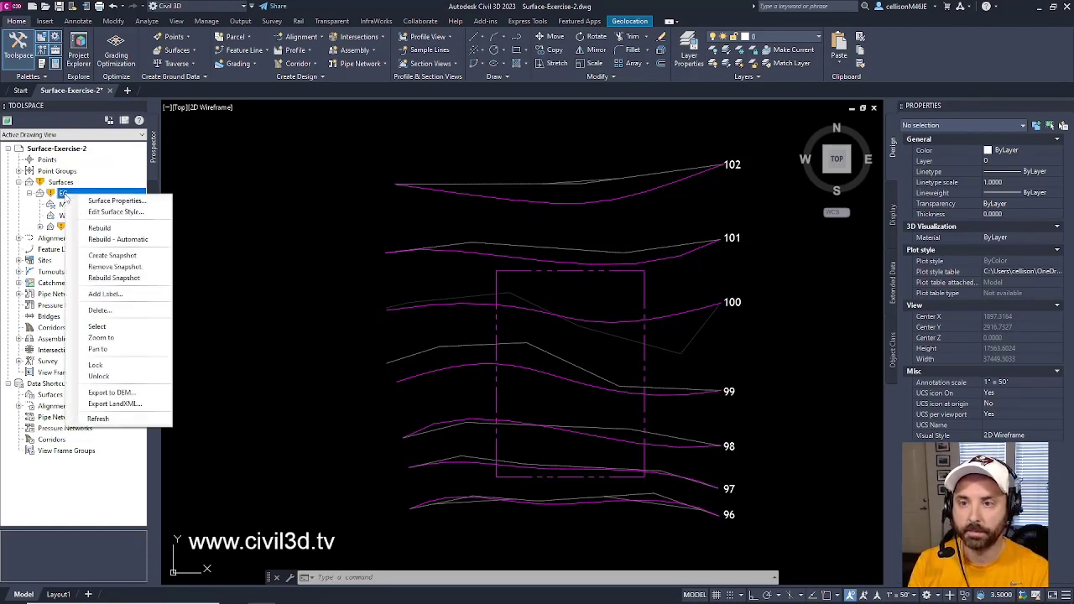
{"action": "mouse_move", "coordinate": [99, 228]}
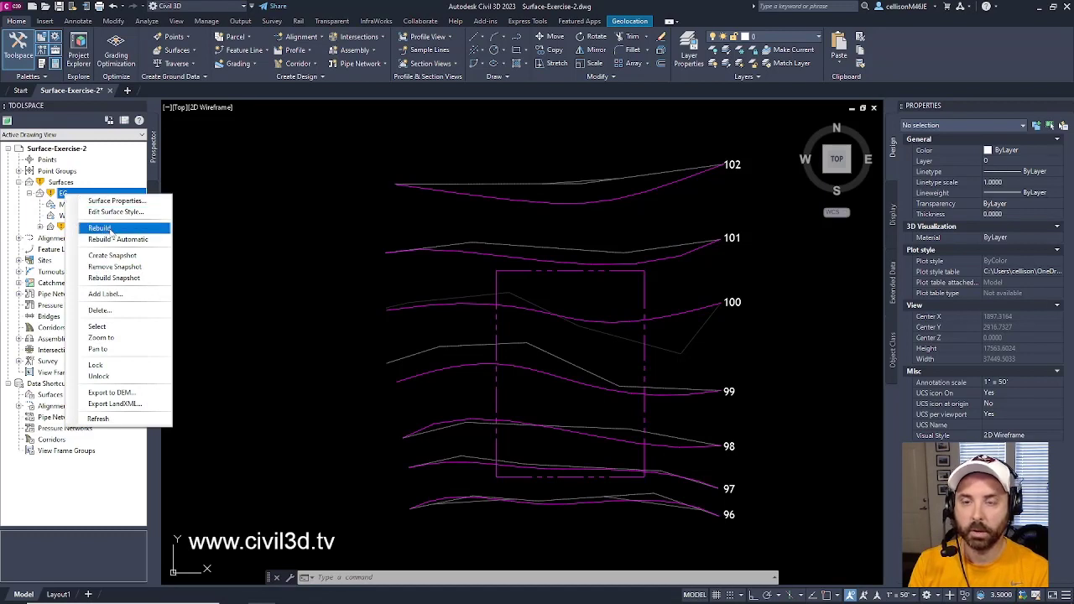
{"action": "left_click", "coordinate": [100, 227]}
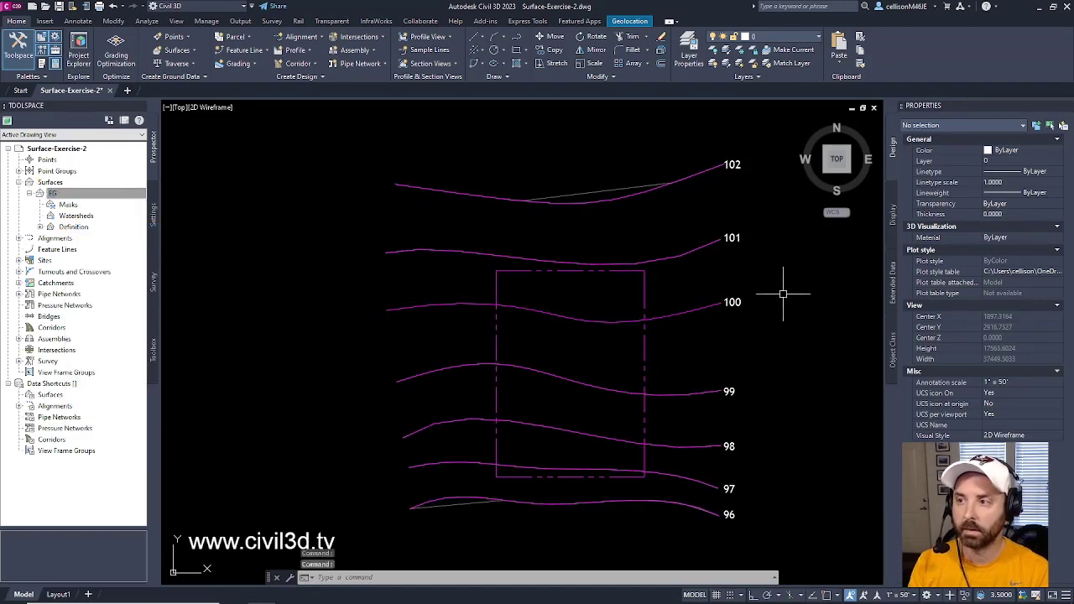
{"action": "mouse_move", "coordinate": [621, 200]}
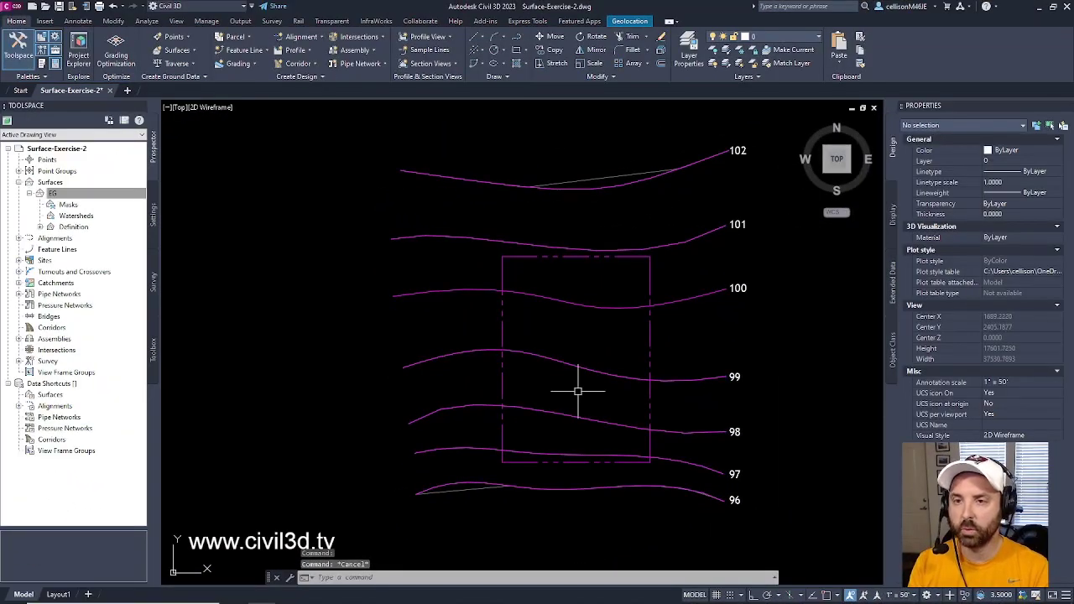
{"action": "mouse_move", "coordinate": [208, 258]}
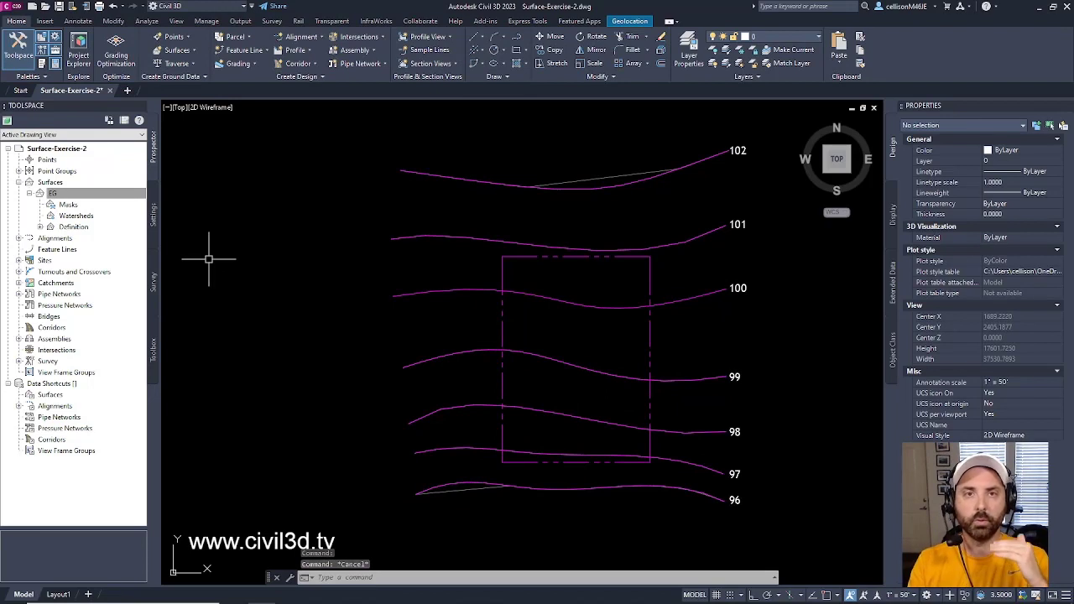
{"action": "left_click", "coordinate": [53, 193]}
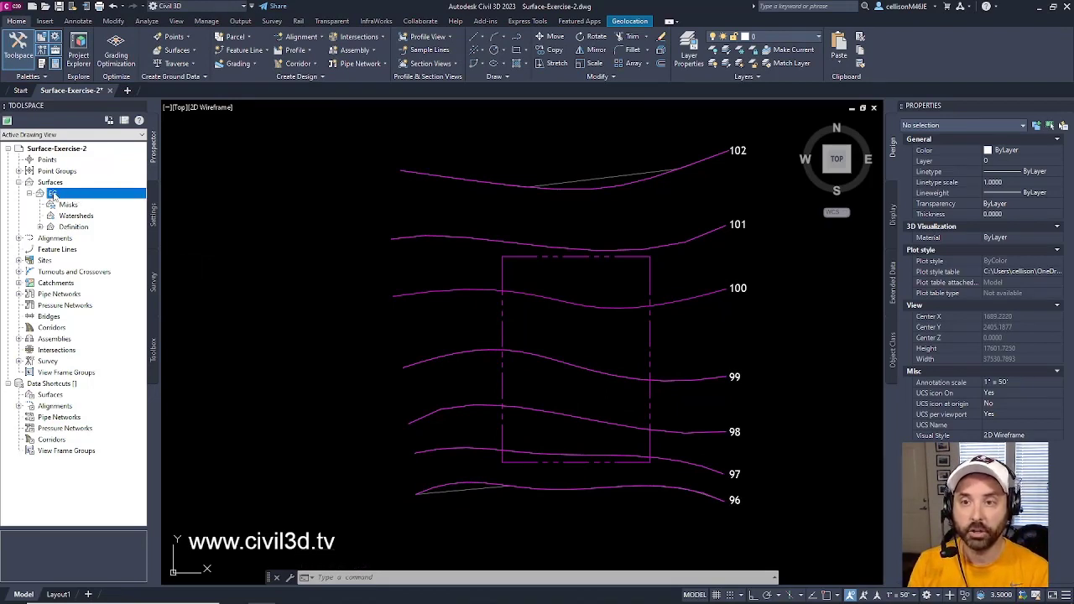
{"action": "right_click", "coordinate": [52, 193]}
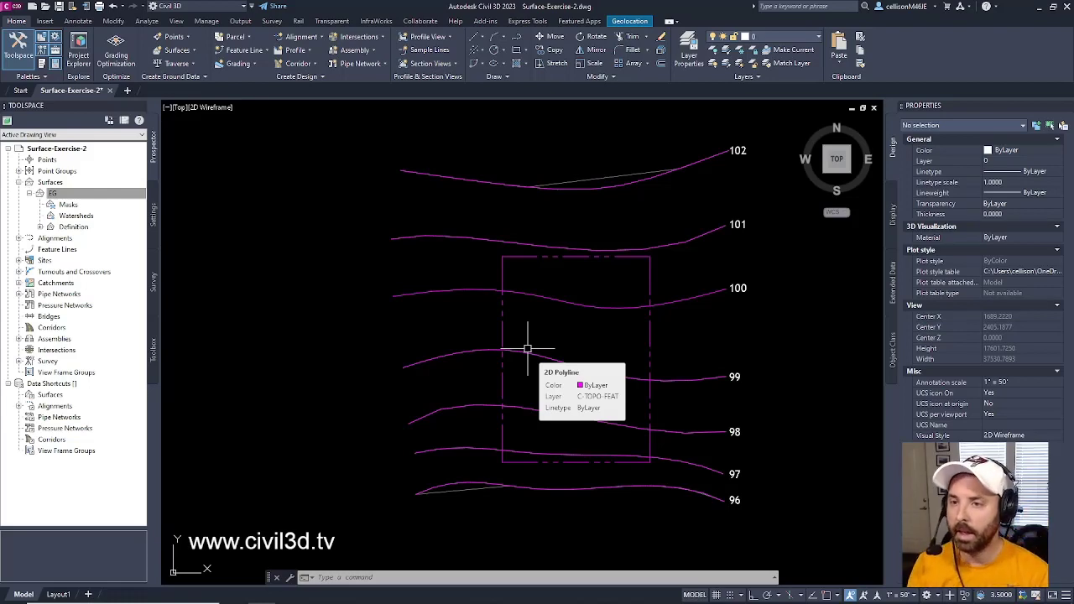
{"action": "mouse_move", "coordinate": [422, 336]}
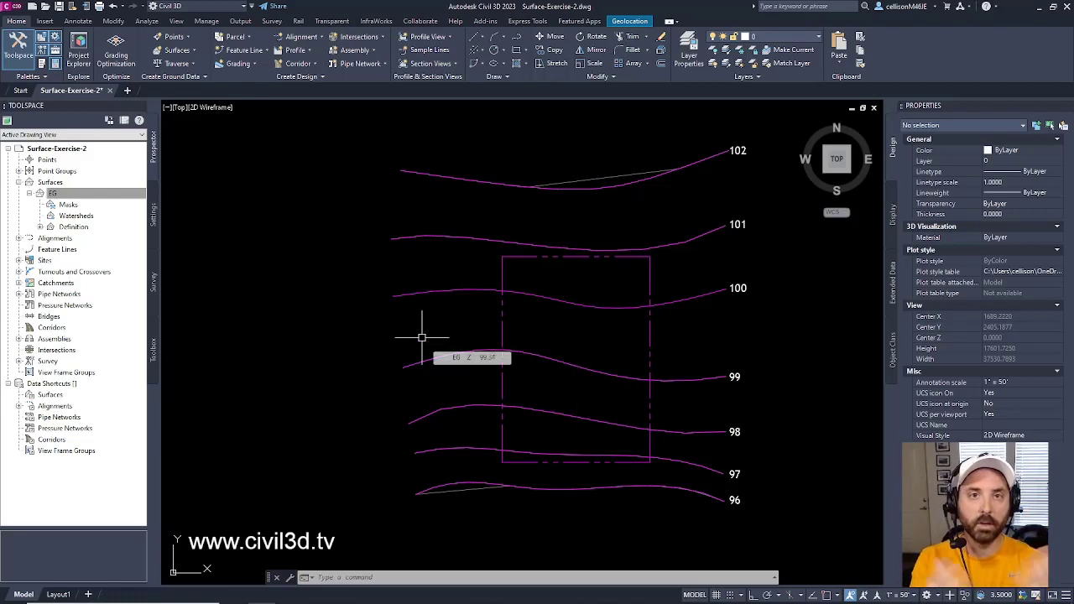
{"action": "mouse_move", "coordinate": [795, 430]}
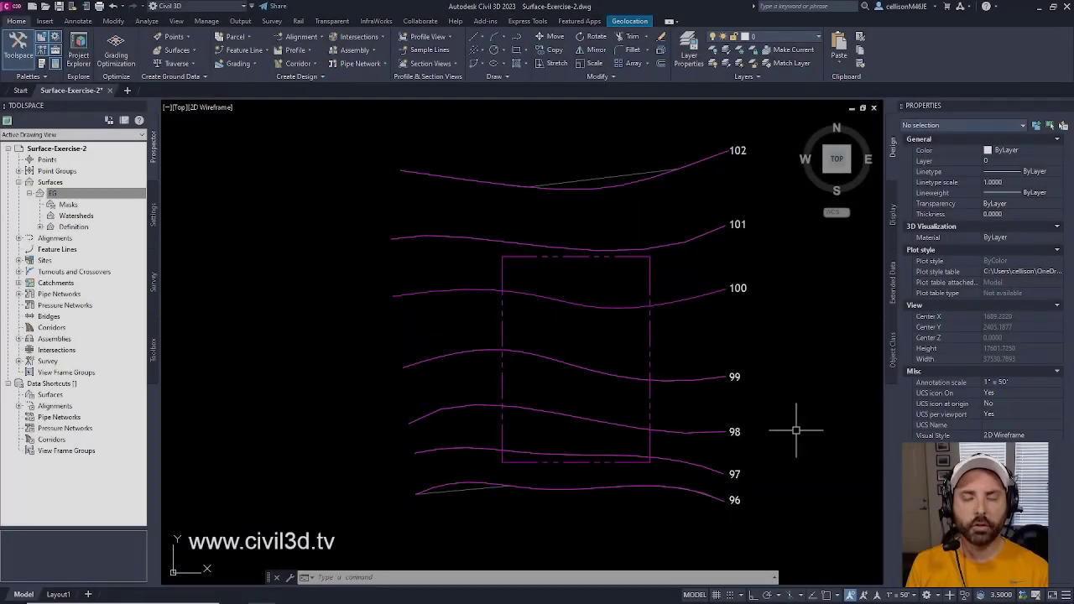